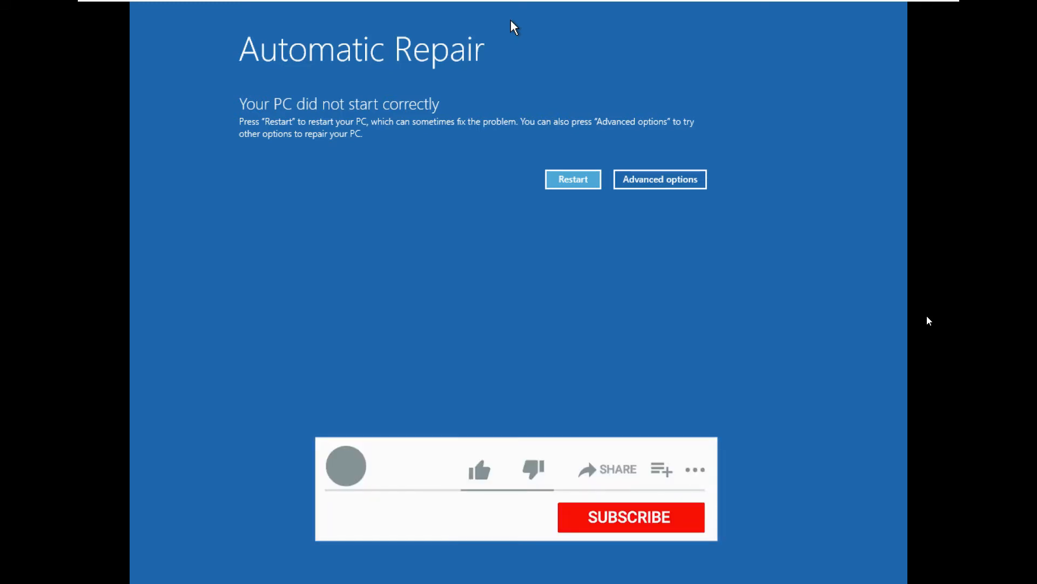
# Step: Go through Advanced options, Troubleshoot, Advanced options and run Startup Repair
pyautogui.click(478, 469)
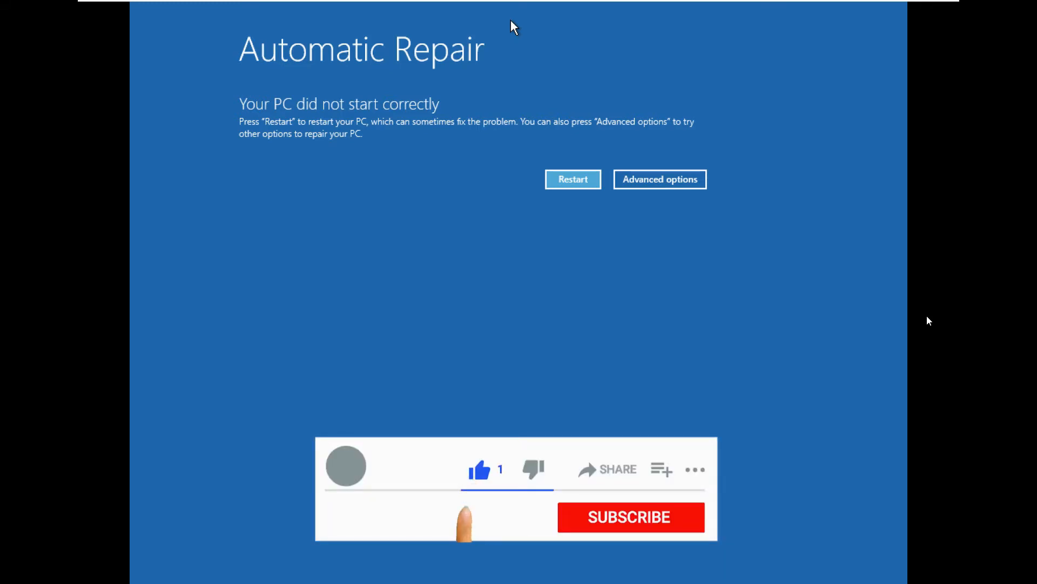
pyautogui.click(629, 517)
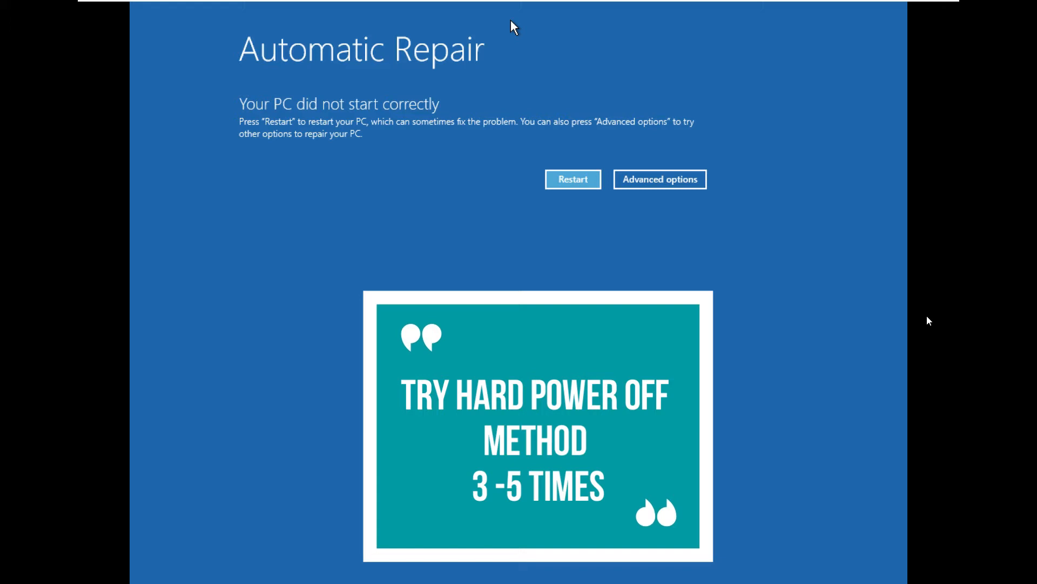
pyautogui.moveTo(848, 434)
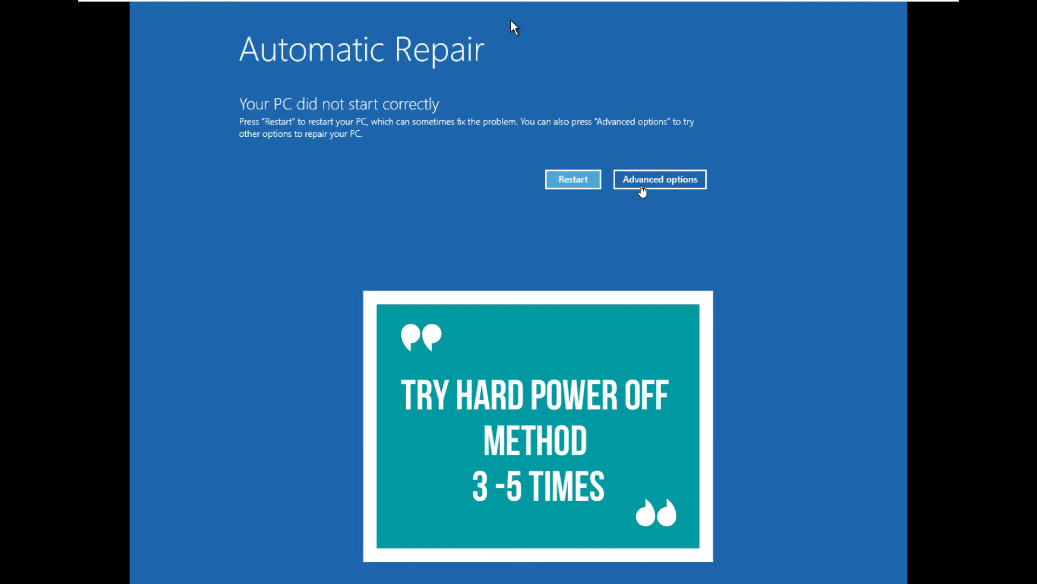
pyautogui.moveTo(575, 245)
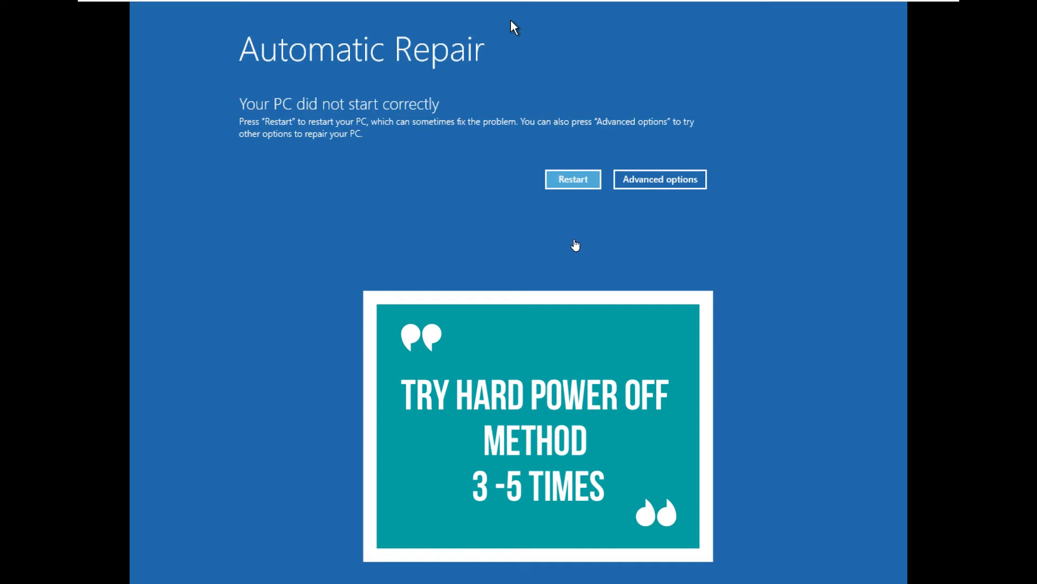
pyautogui.moveTo(575, 237)
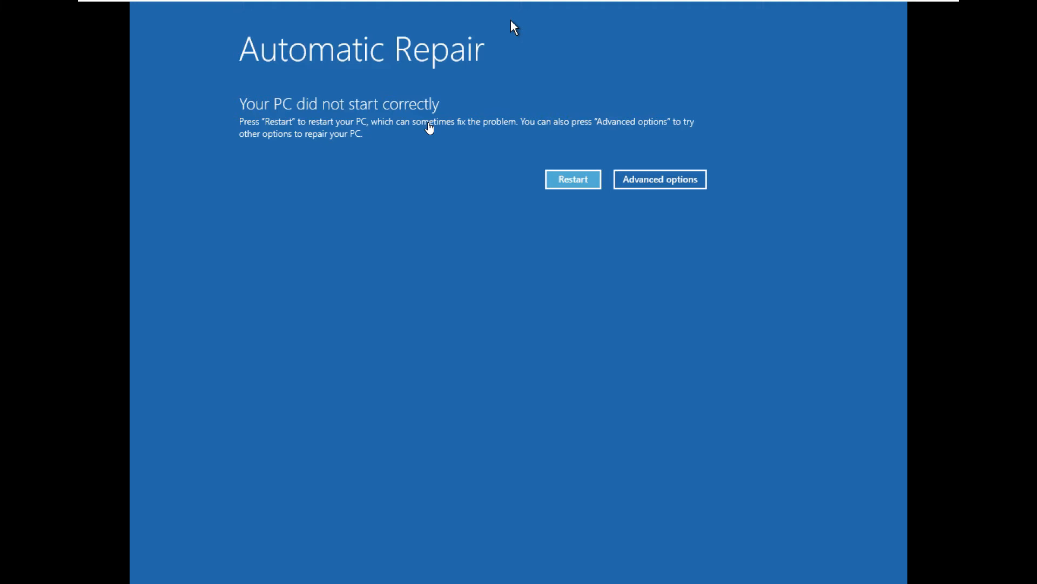
pyautogui.moveTo(695, 145)
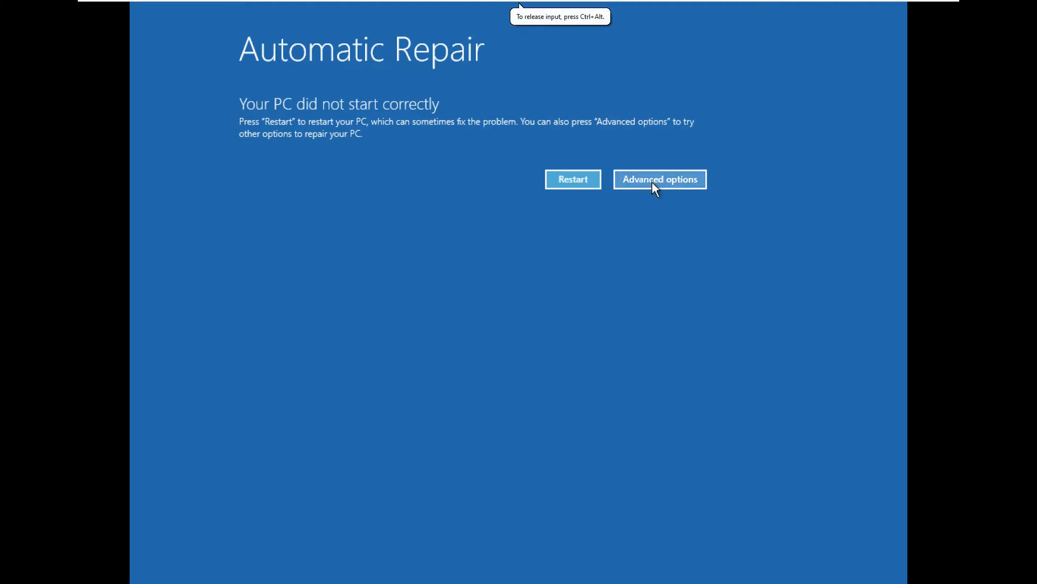
pyautogui.click(659, 179)
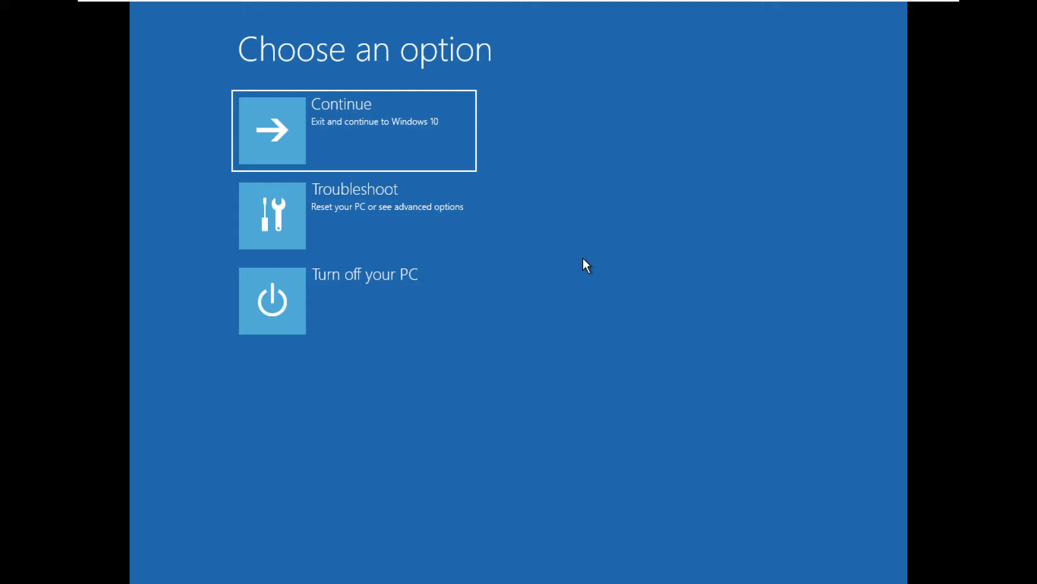
pyautogui.moveTo(362, 216)
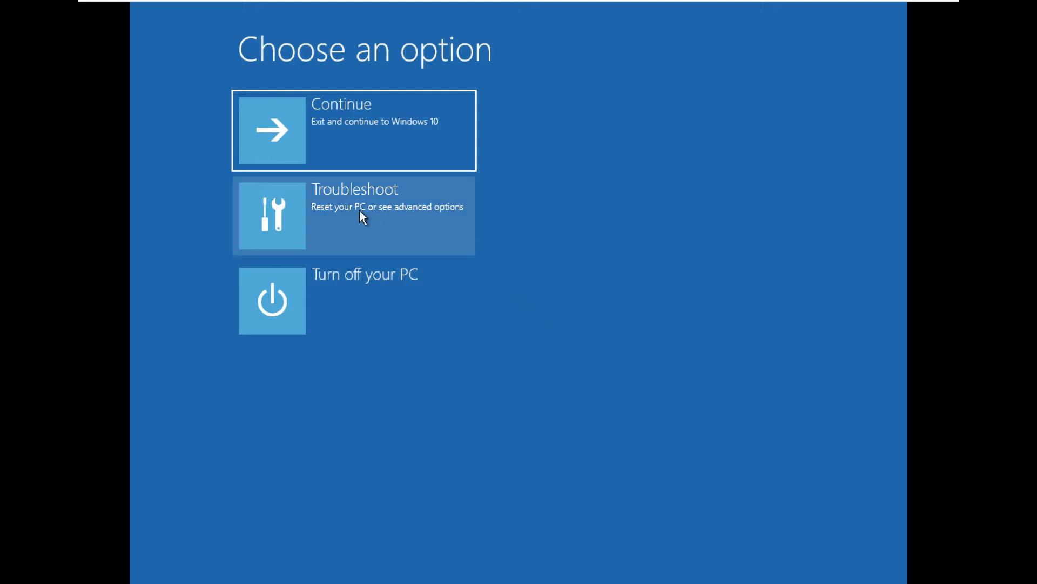
pyautogui.click(353, 215)
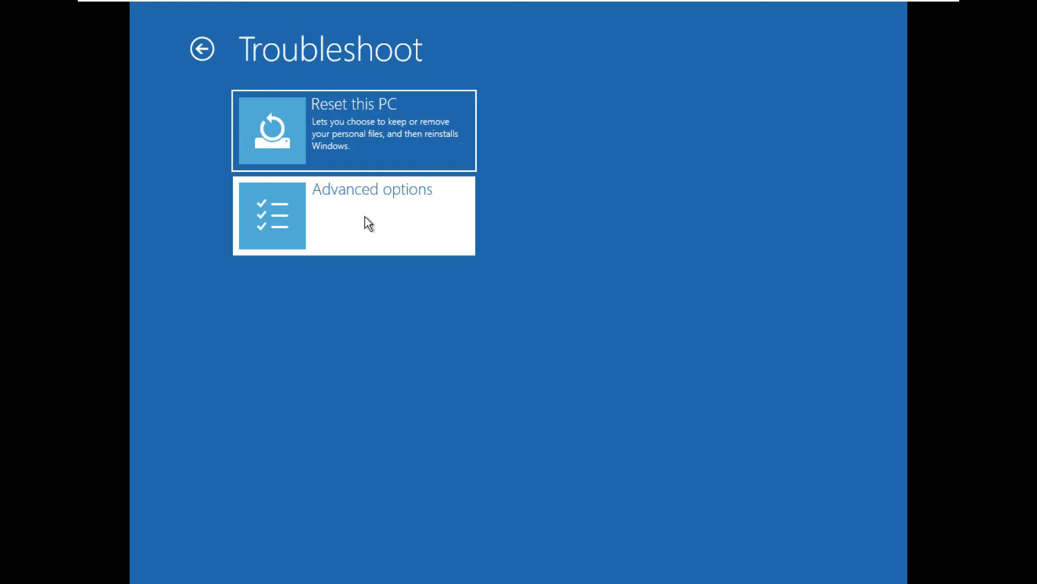
pyautogui.click(353, 215)
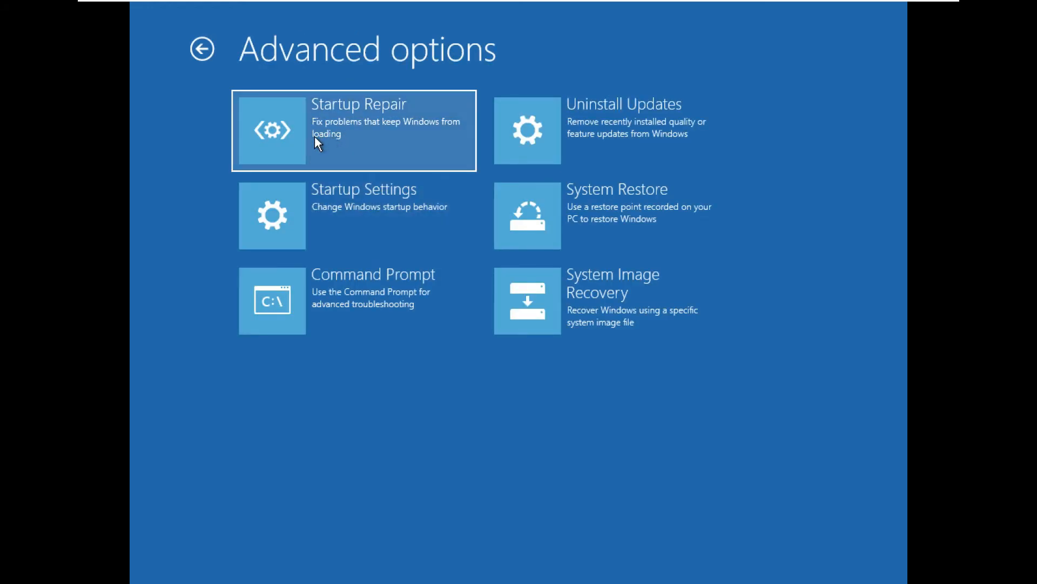
pyautogui.click(353, 129)
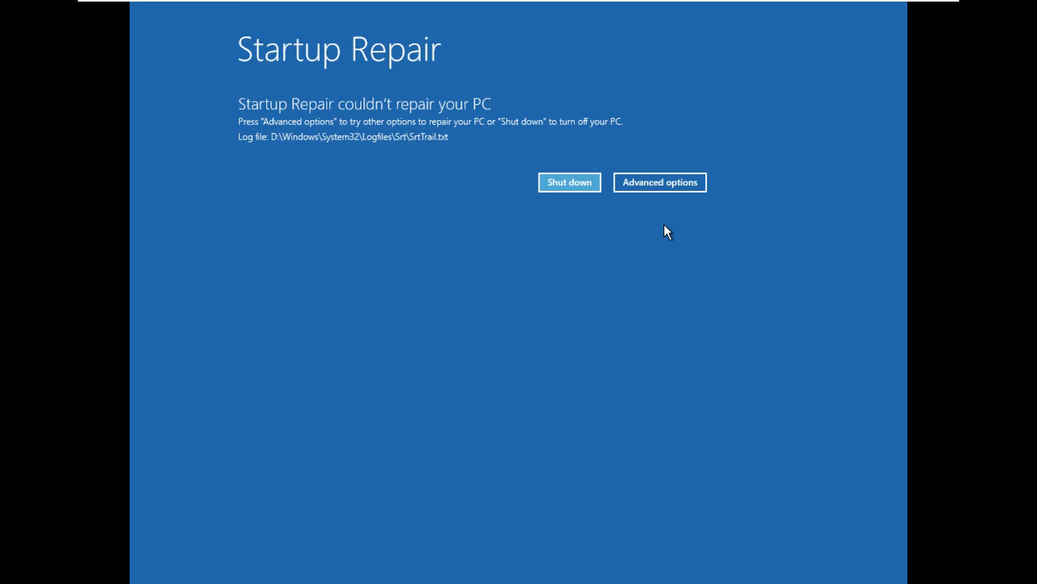
pyautogui.moveTo(660, 182)
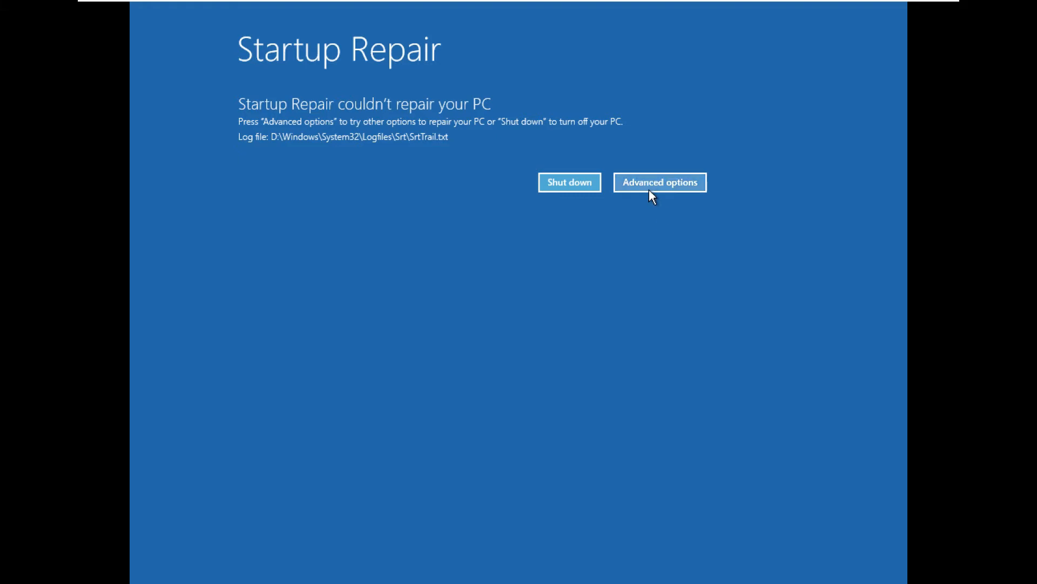
# Step: From the Startup Repair failure screen, go through Advanced options and Troubleshoot to Advanced options
pyautogui.click(659, 182)
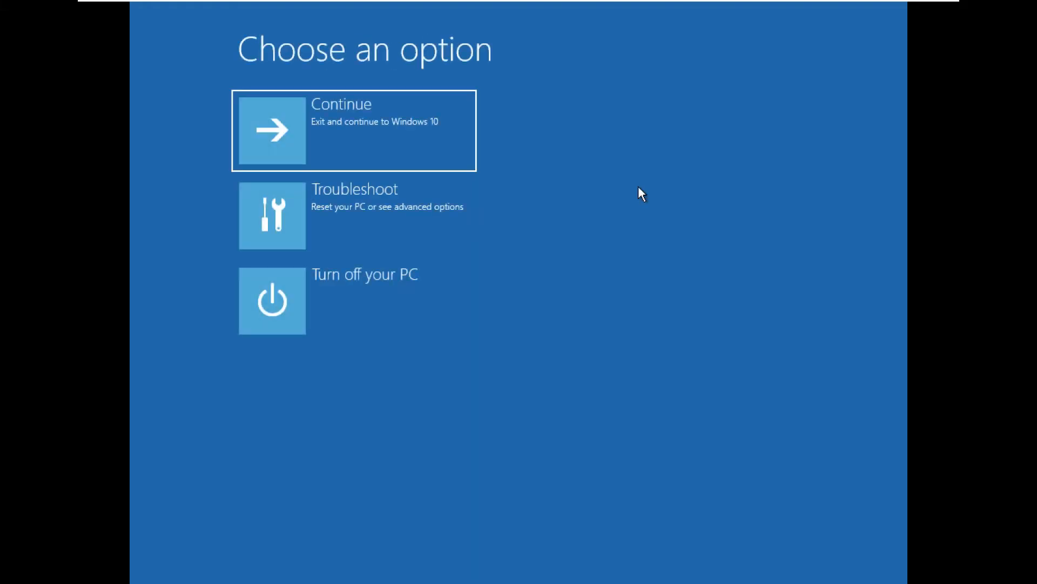
pyautogui.click(354, 215)
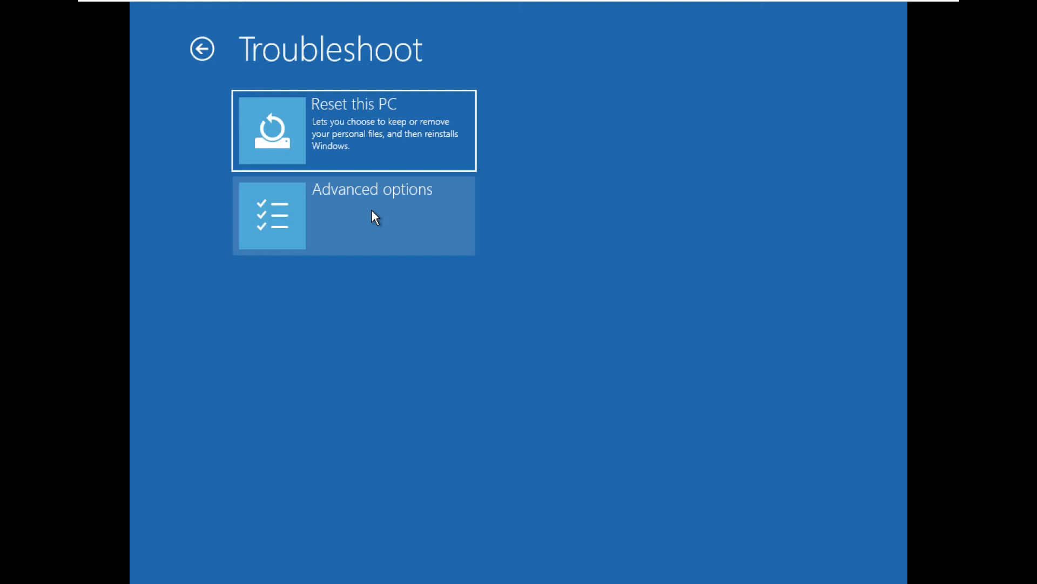
pyautogui.moveTo(368, 238)
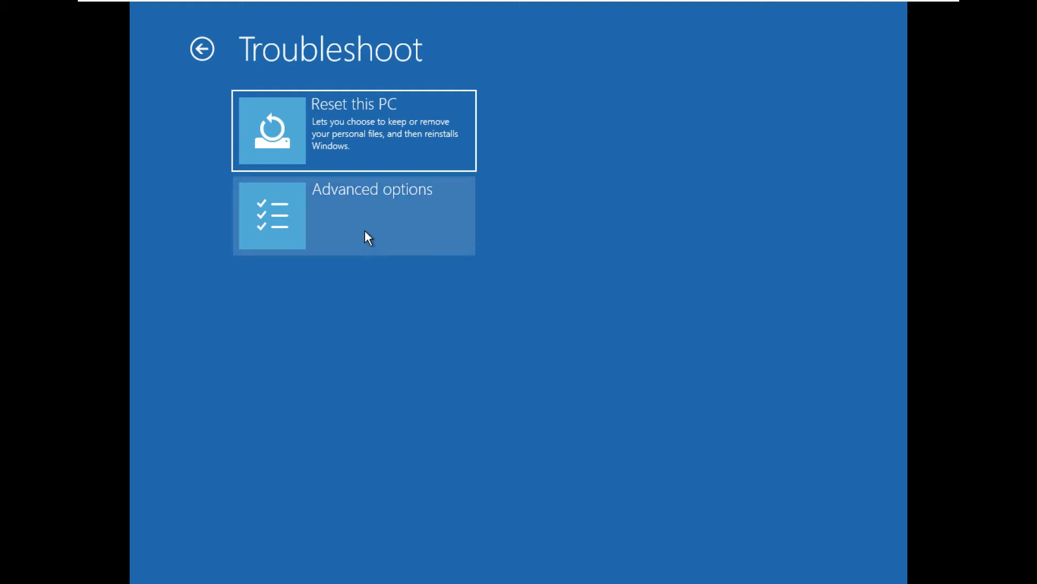
pyautogui.click(352, 215)
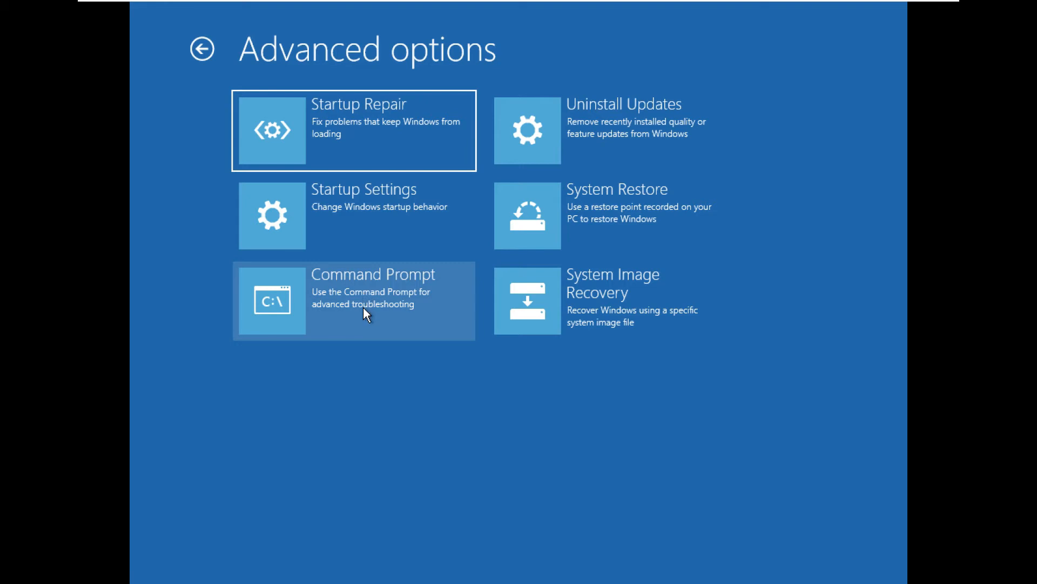
# Step: Open Command Prompt and sign in as the PC's account with a blank password
pyautogui.click(354, 301)
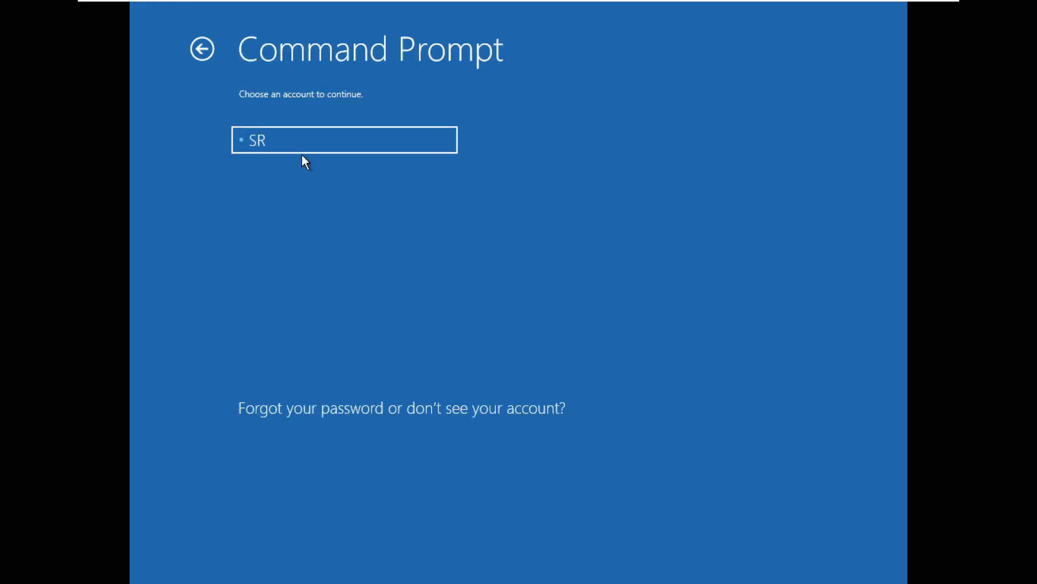
pyautogui.click(344, 139)
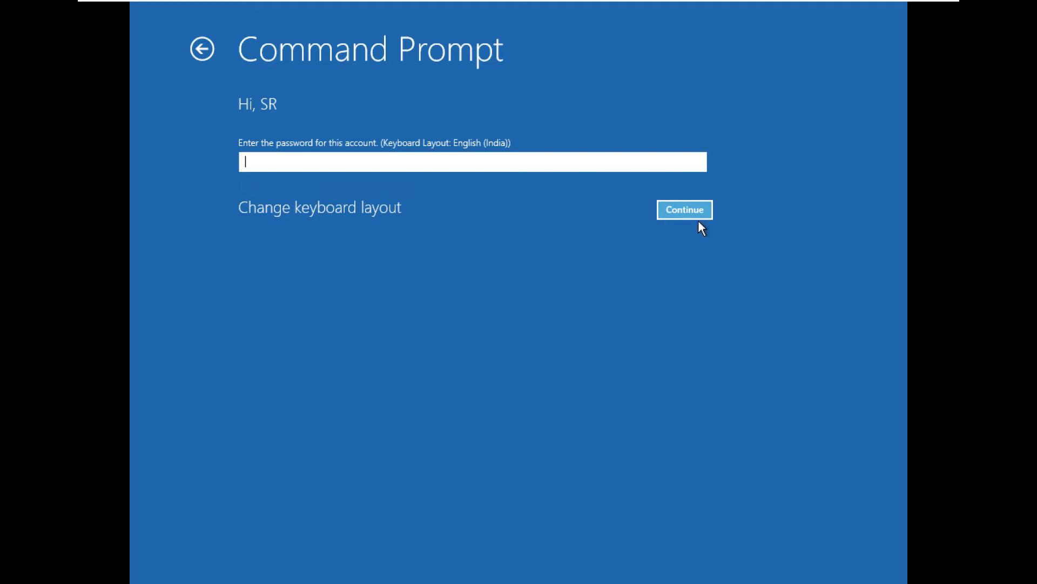
pyautogui.click(684, 209)
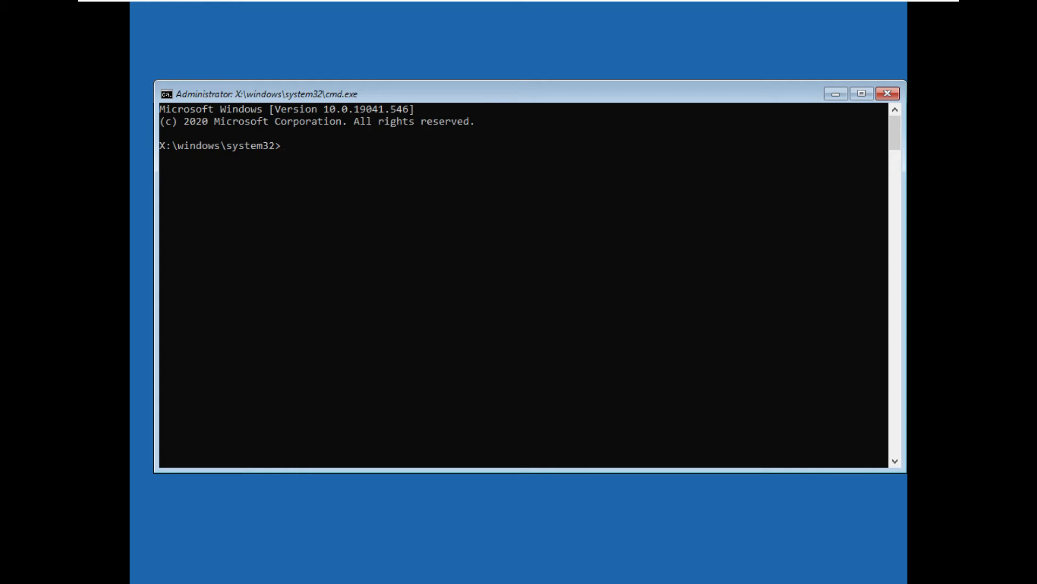
# Step: List drives C: and D: with dir, finding System Reserved on C: and Windows on D:
pyautogui.write('c:')
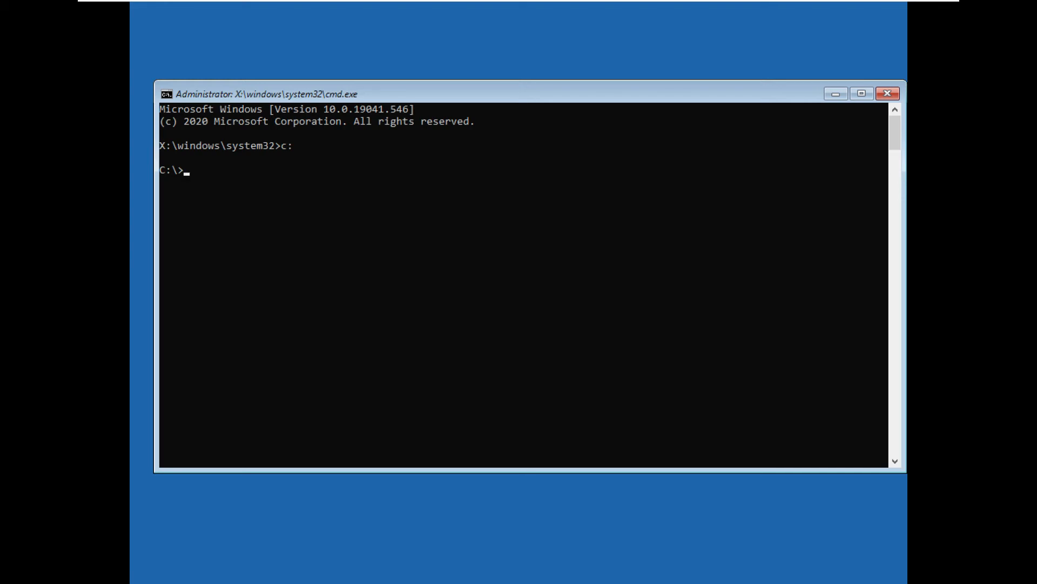
pyautogui.write('dir')
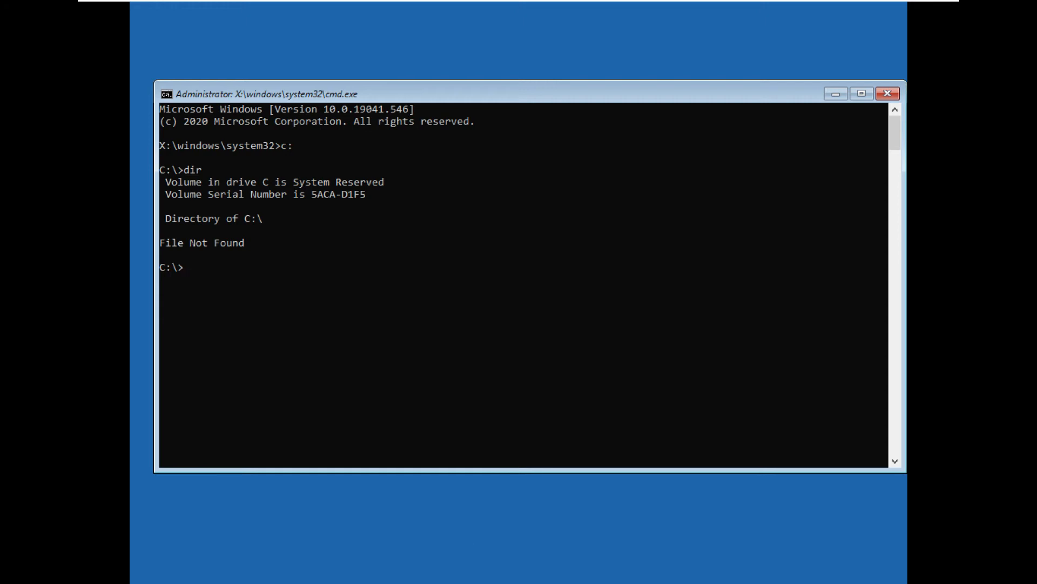
pyautogui.write('d')
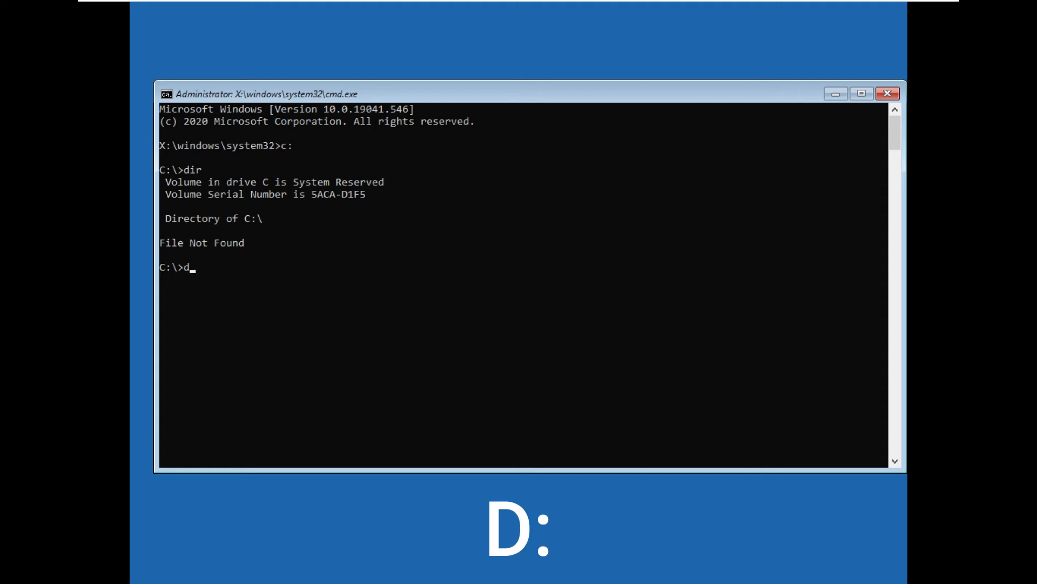
pyautogui.write(':')
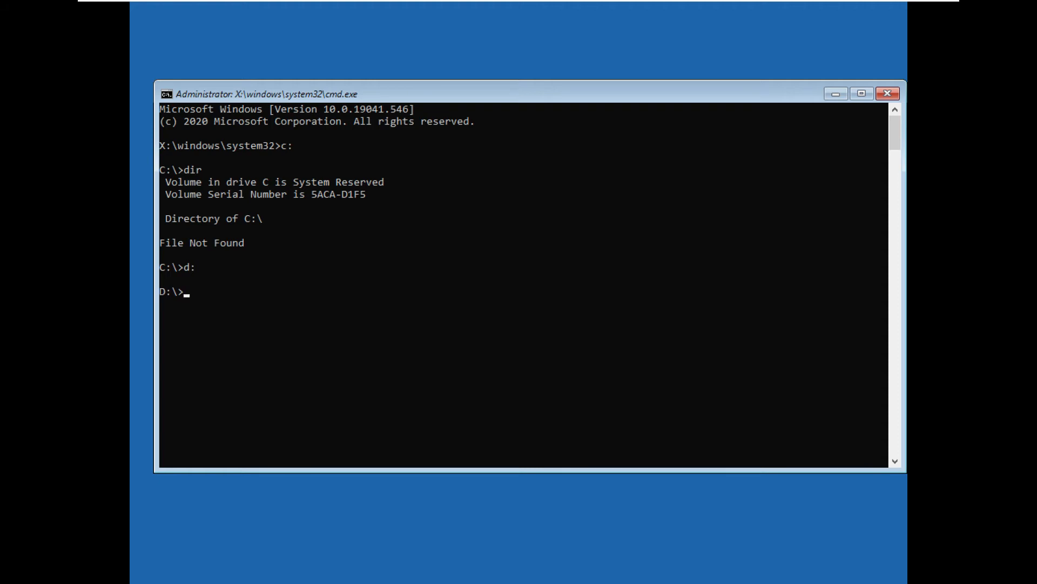
pyautogui.write('d')
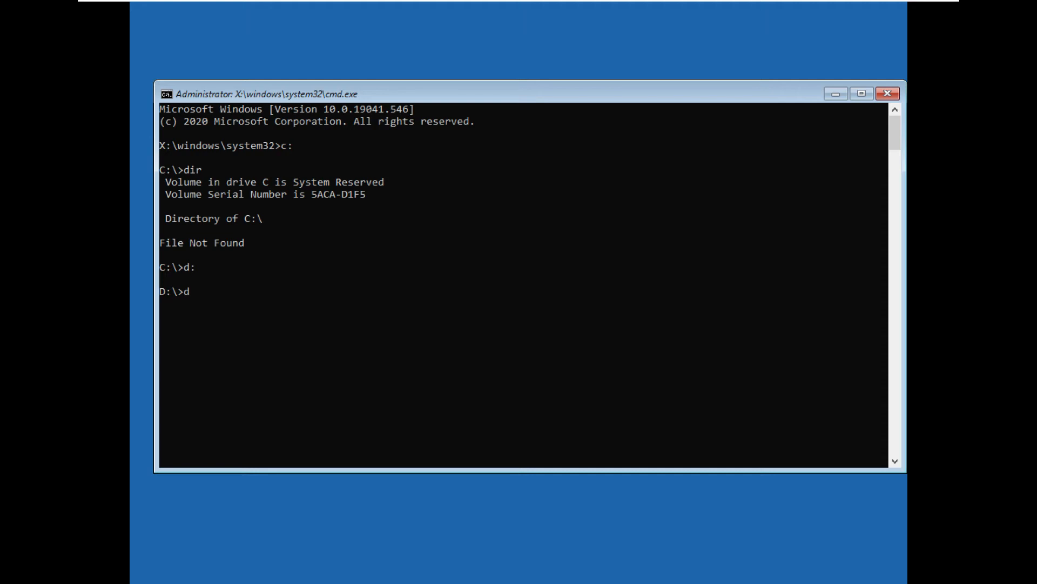
pyautogui.write('ir')
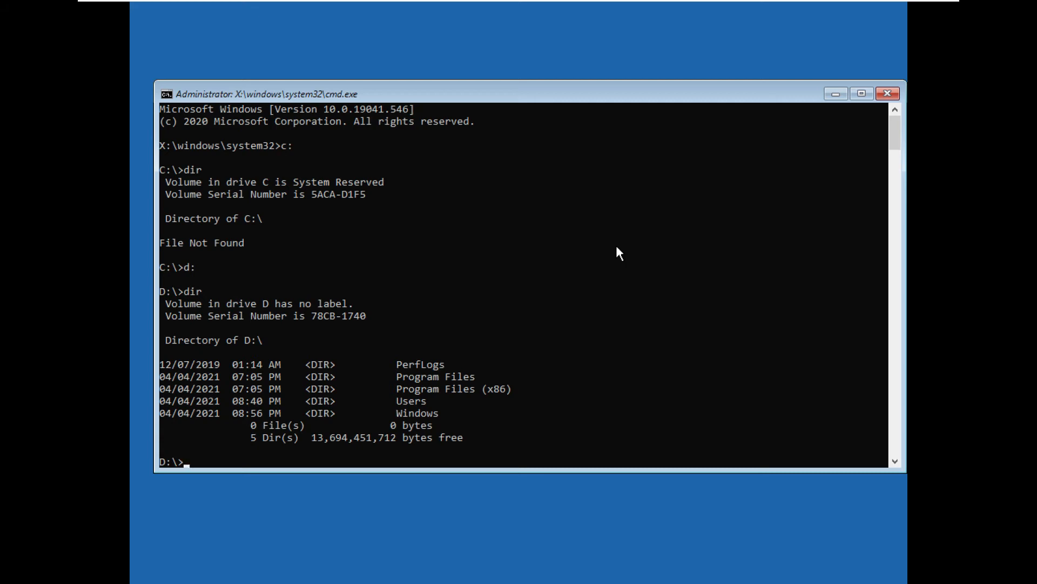
# Step: Change directory to \windows\system32\config on drive D
pyautogui.write('c')
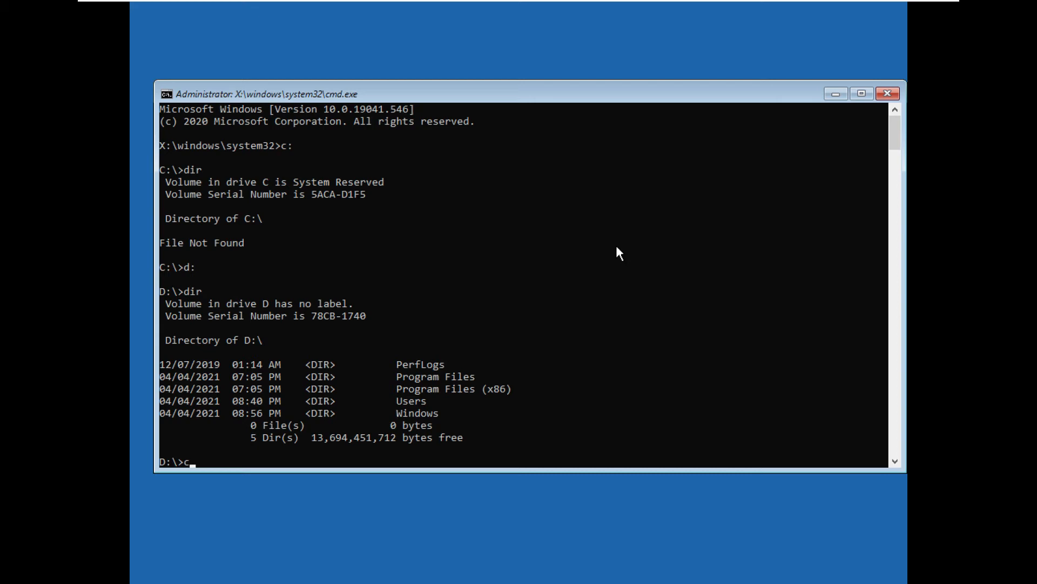
pyautogui.write('d')
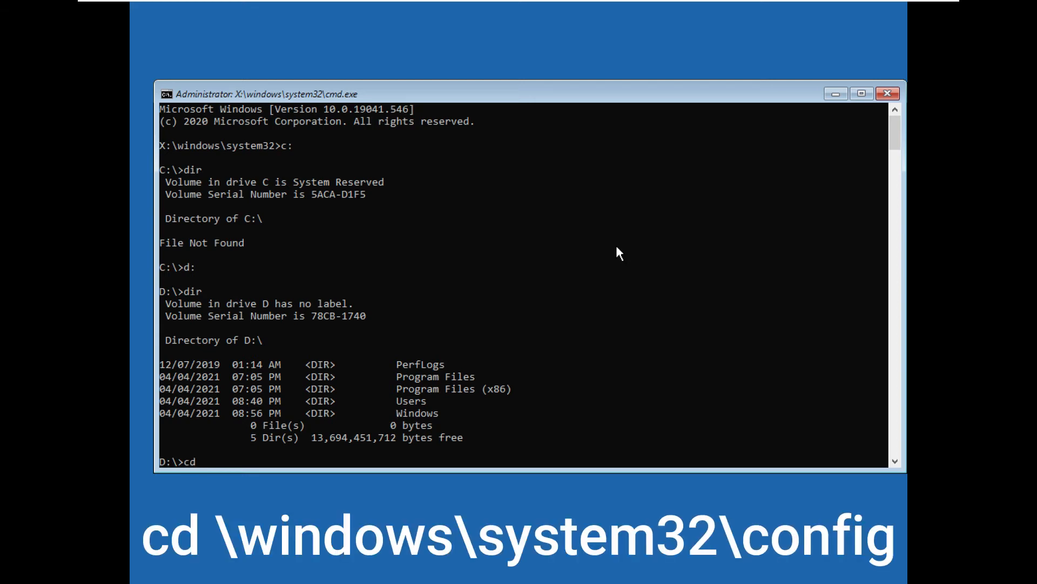
pyautogui.write('\\')
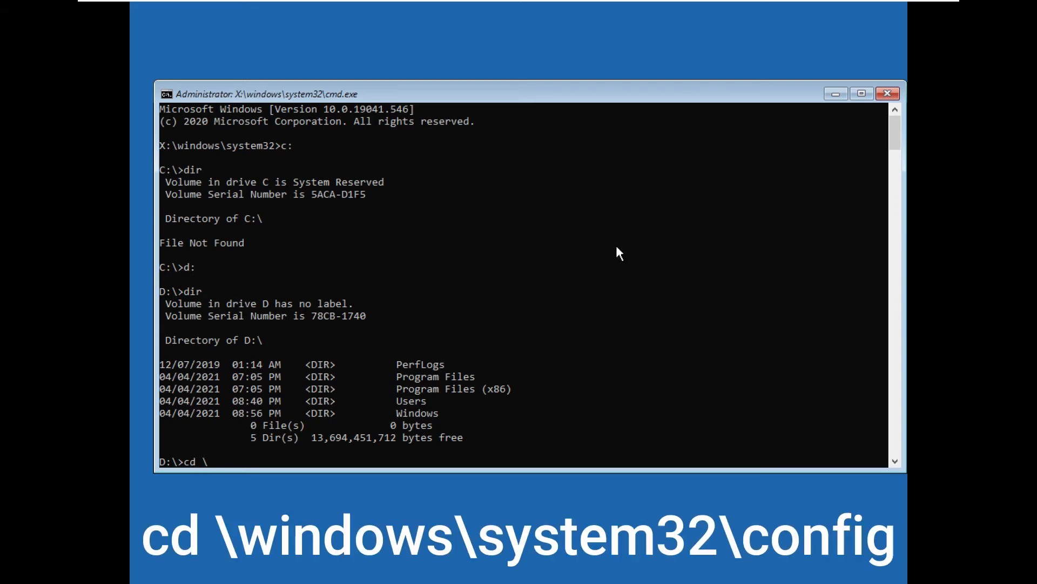
pyautogui.write('windo')
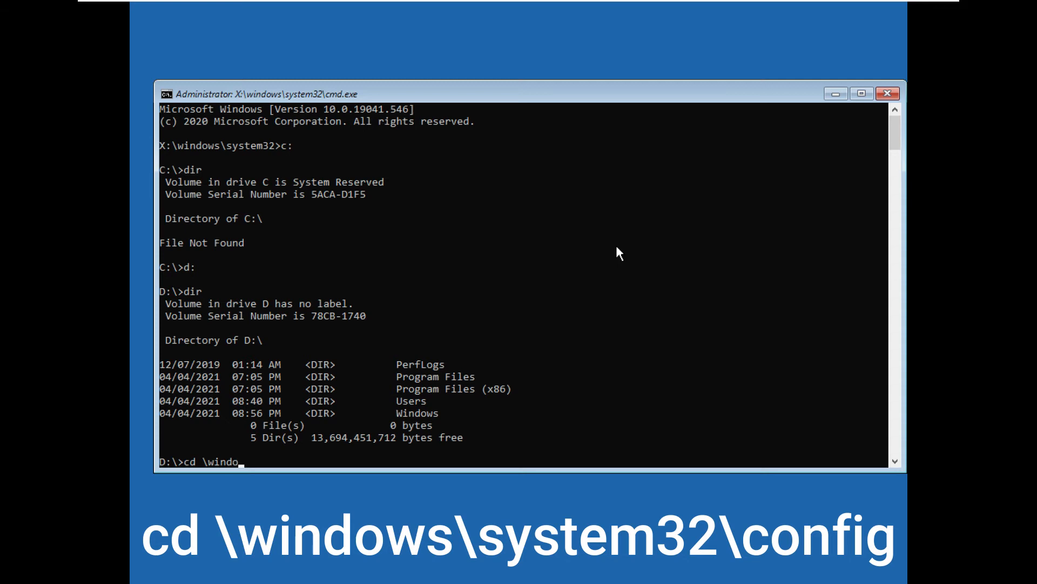
pyautogui.write('ws')
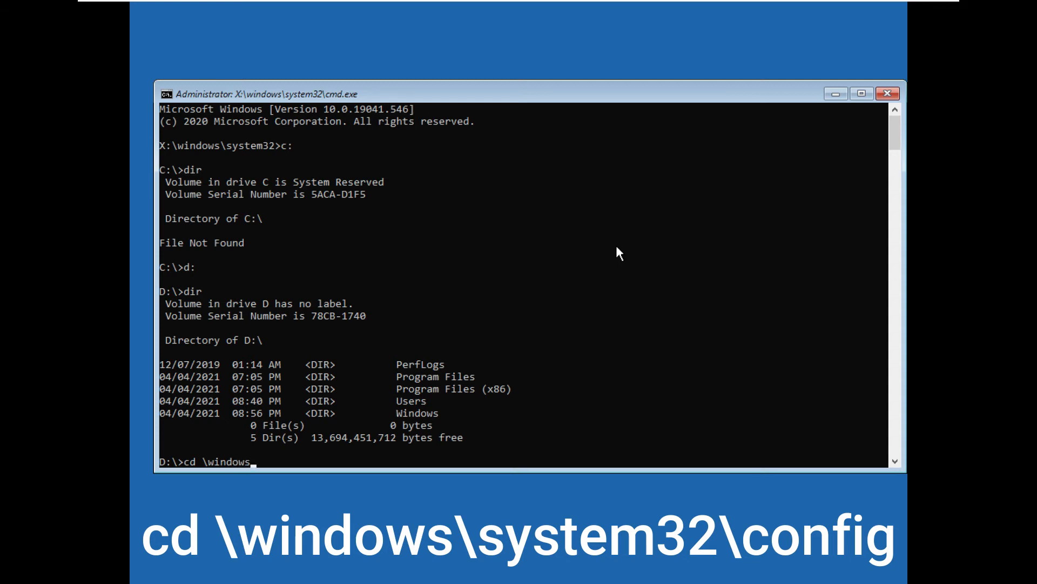
pyautogui.write('\\')
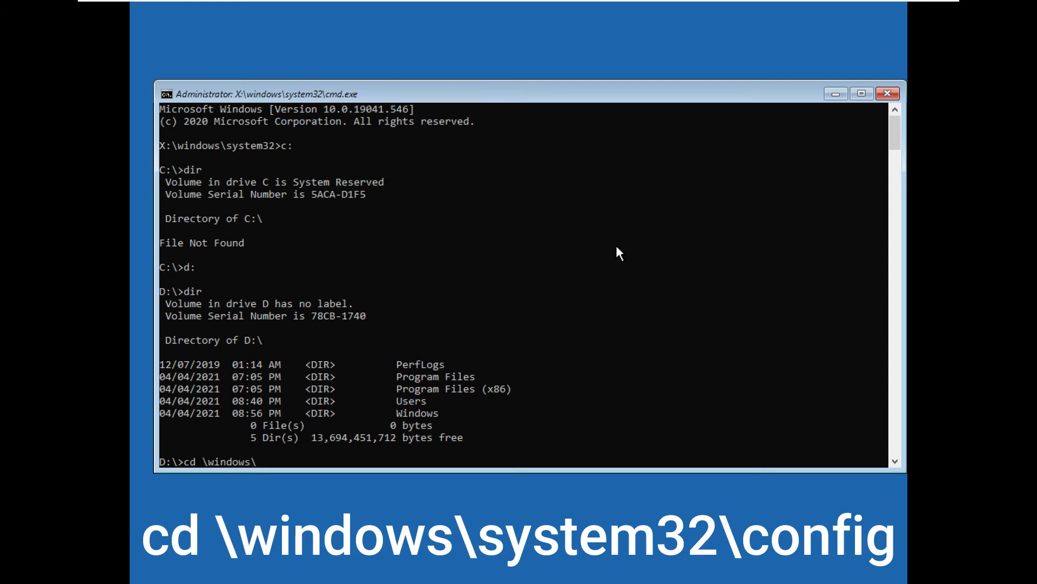
pyautogui.write('system3')
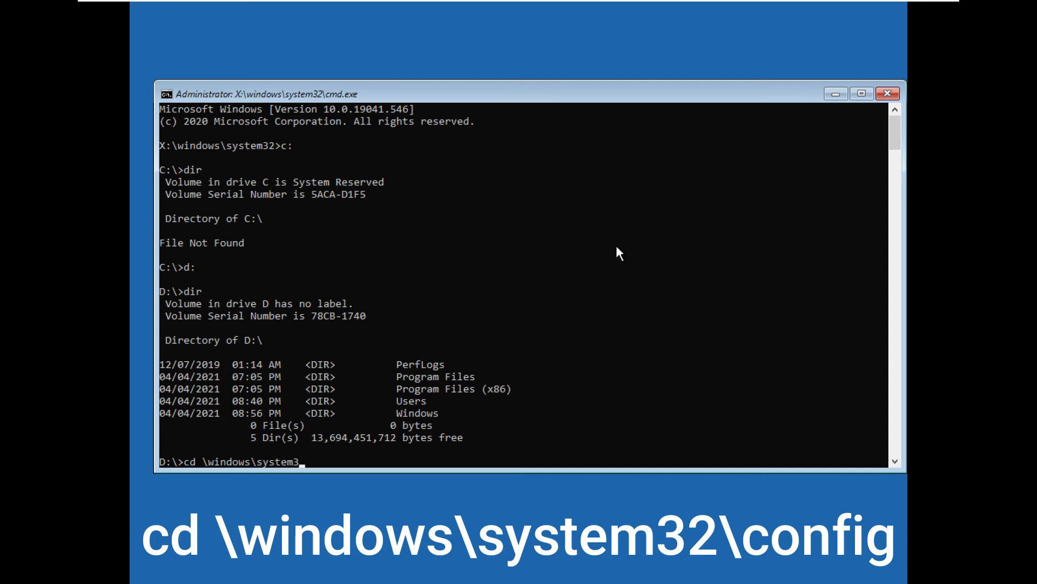
pyautogui.write('2\\')
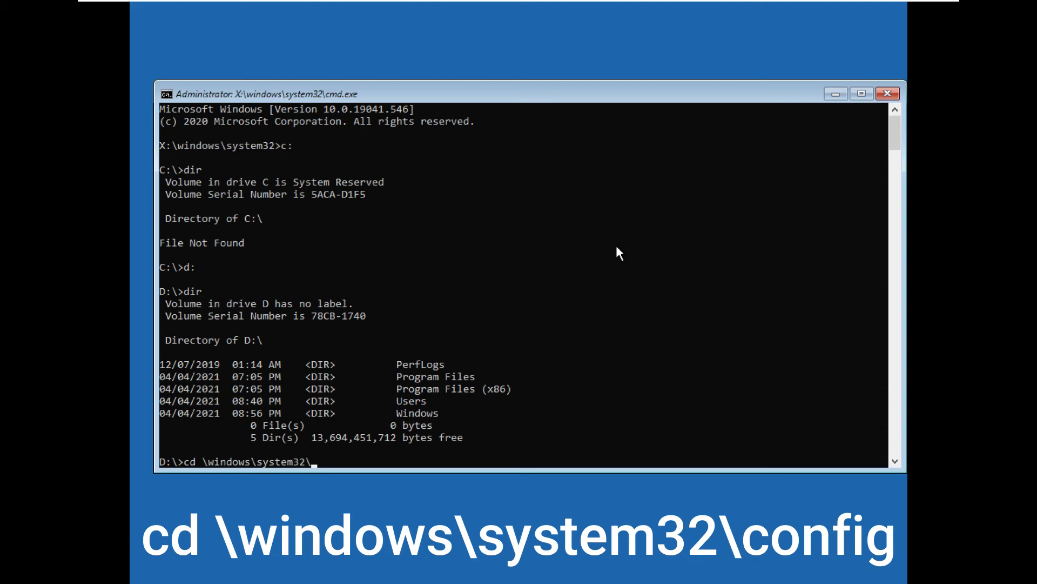
pyautogui.write('co')
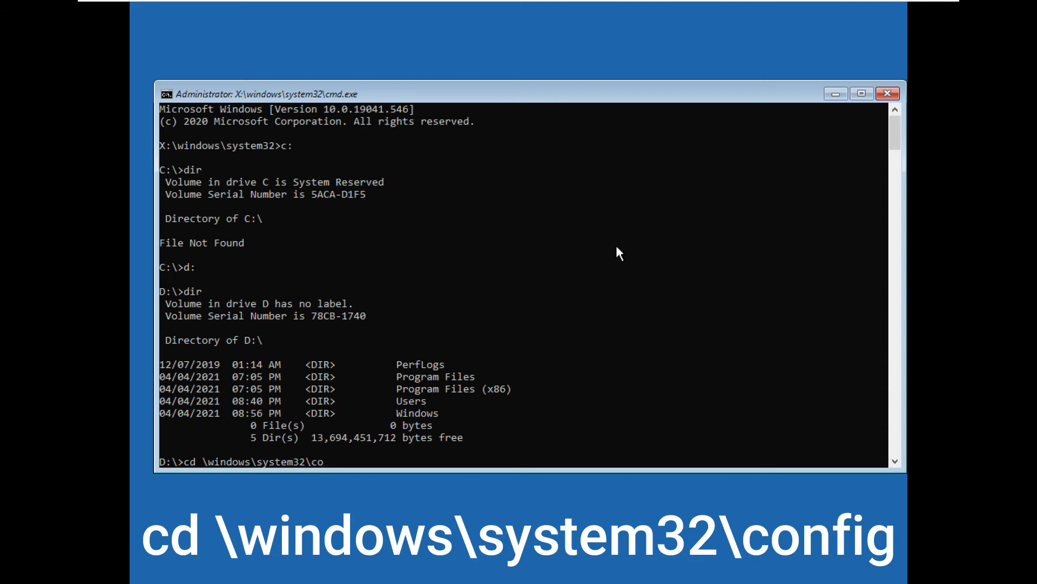
pyautogui.write('nfi')
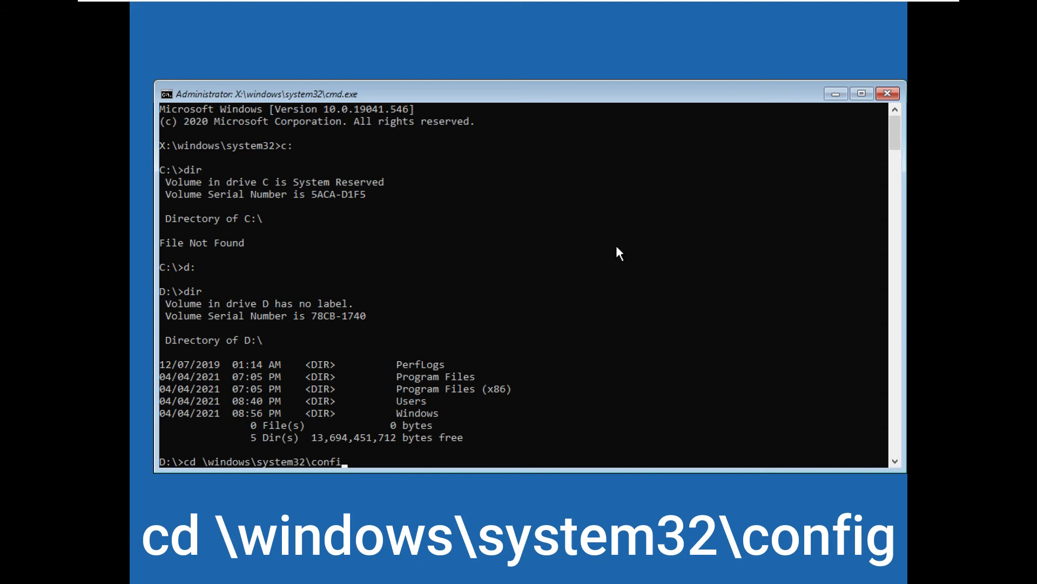
pyautogui.write('g')
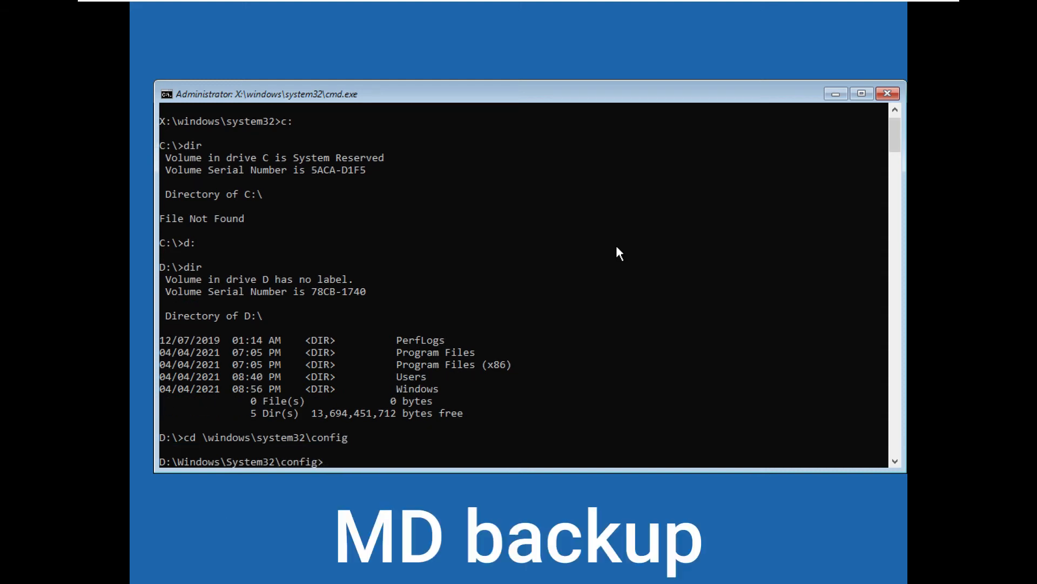
# Step: Create a 'backup' folder inside config with MD backup
pyautogui.write('M')
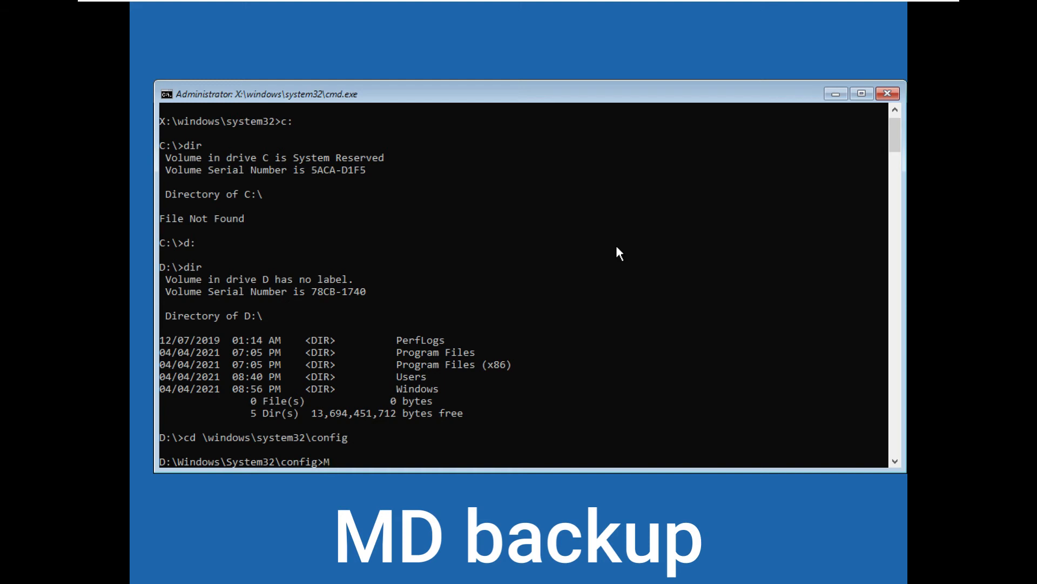
pyautogui.write('D')
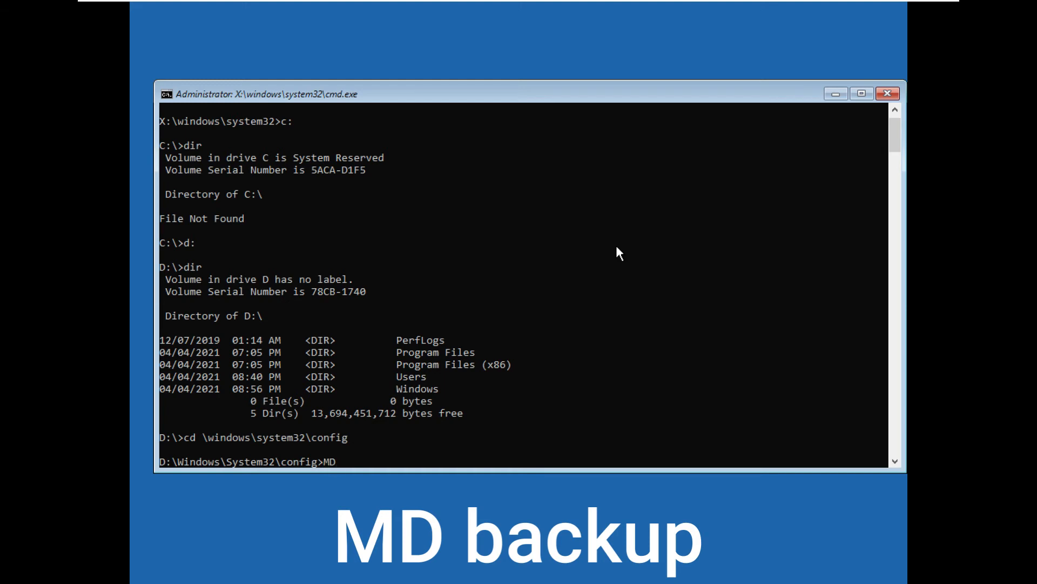
pyautogui.write('back')
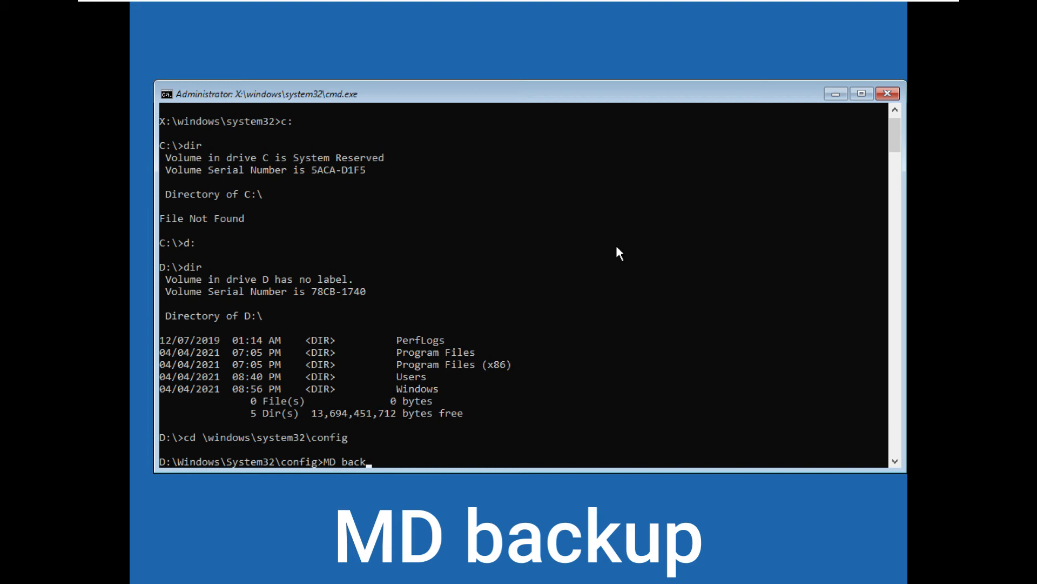
pyautogui.write('up')
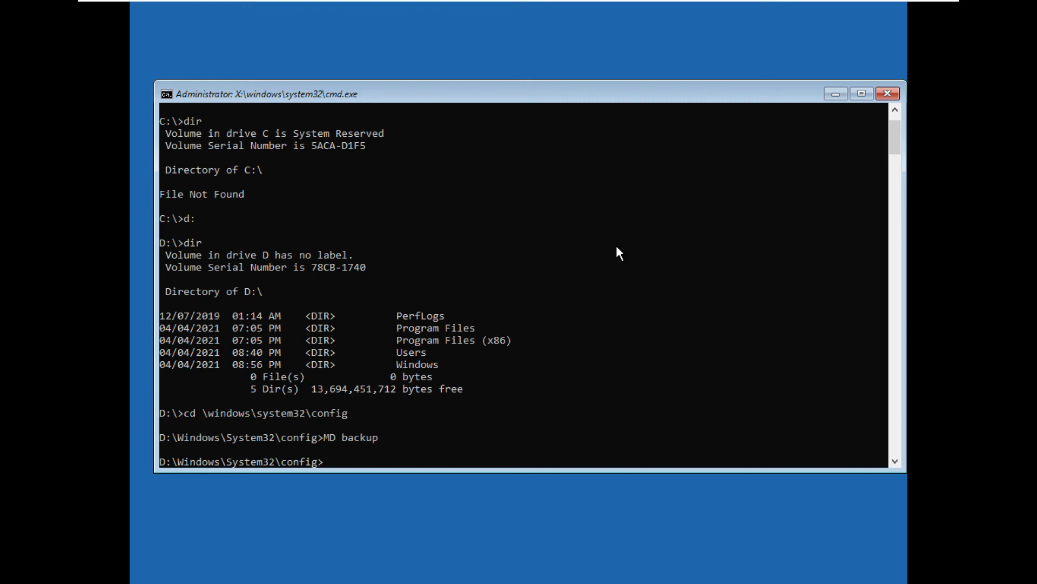
# Step: Copy all ten registry hive files into the backup folder with copy *.* backup
pyautogui.write('c')
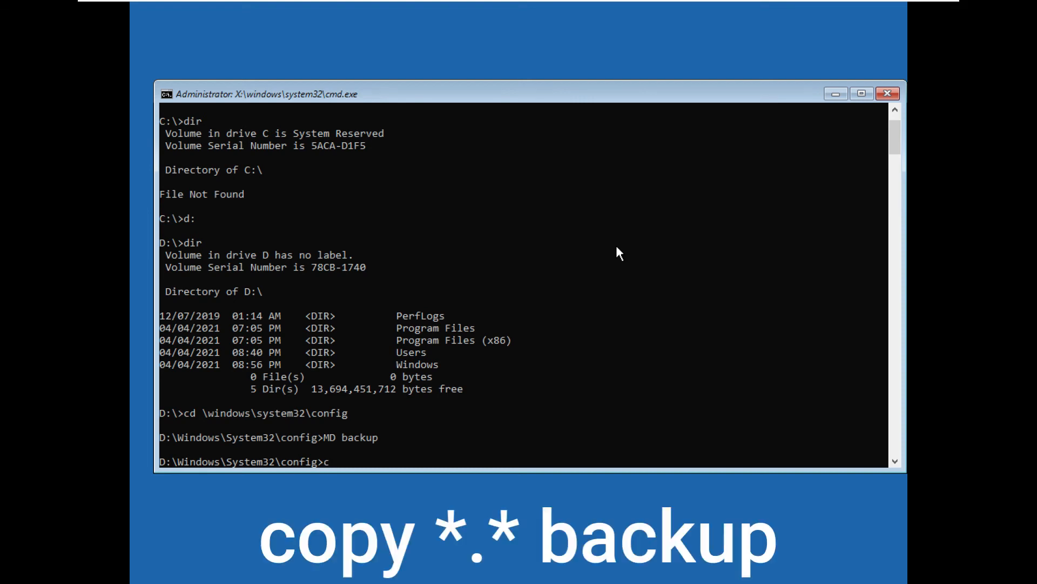
pyautogui.write('opy')
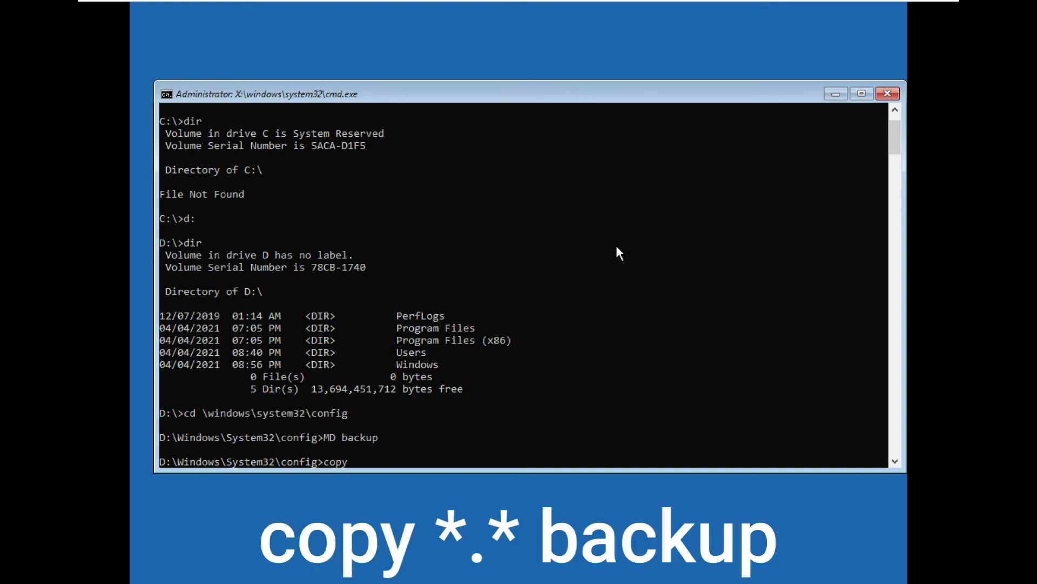
pyautogui.write('*')
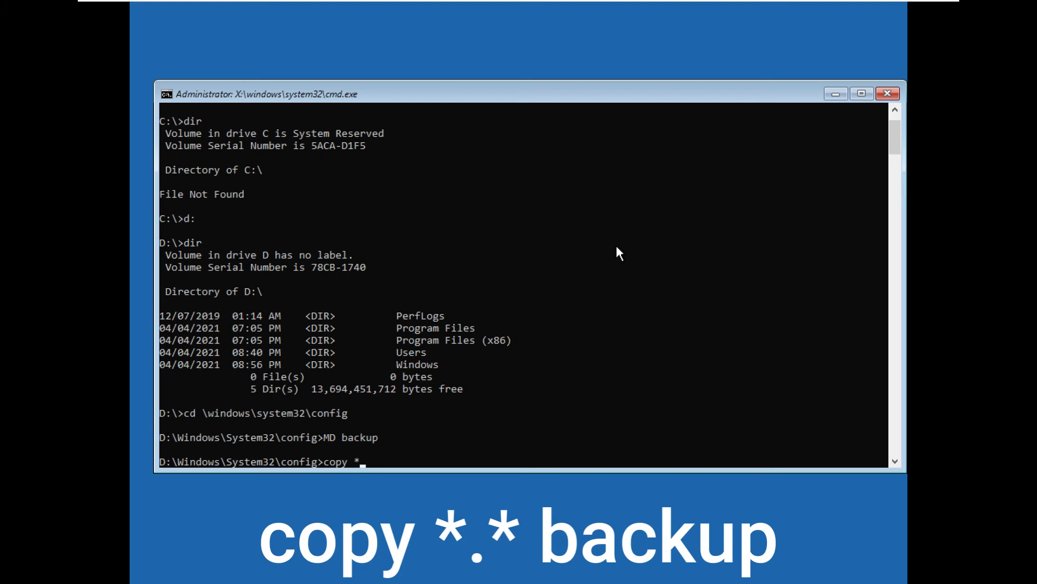
pyautogui.write('.*')
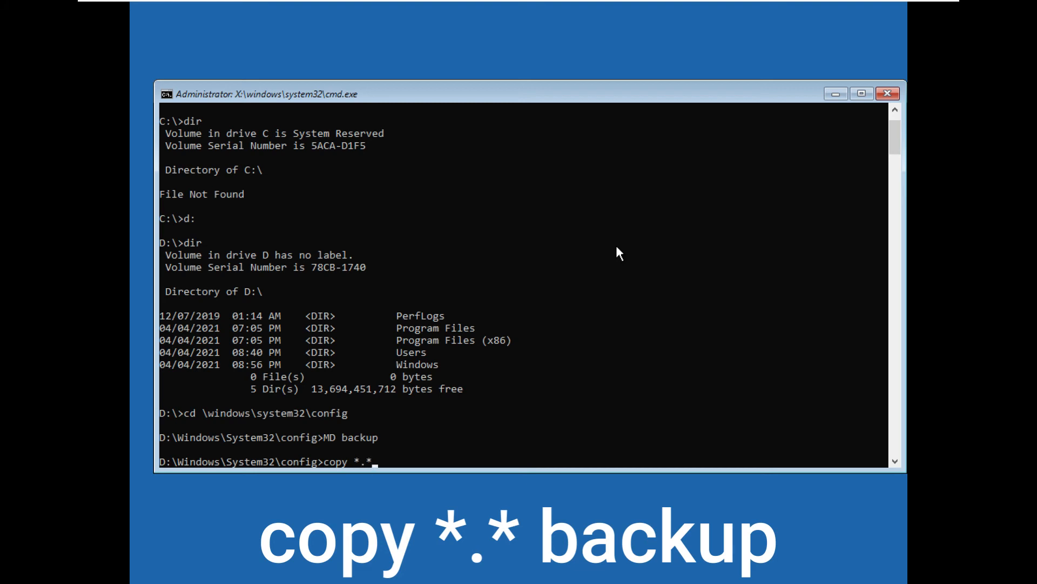
pyautogui.write('b')
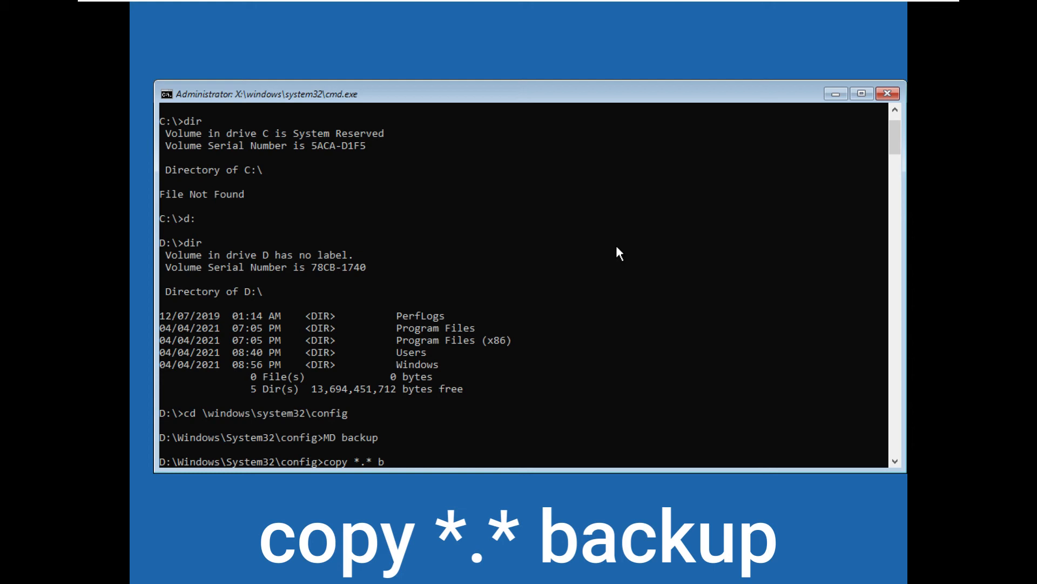
pyautogui.write('ackup')
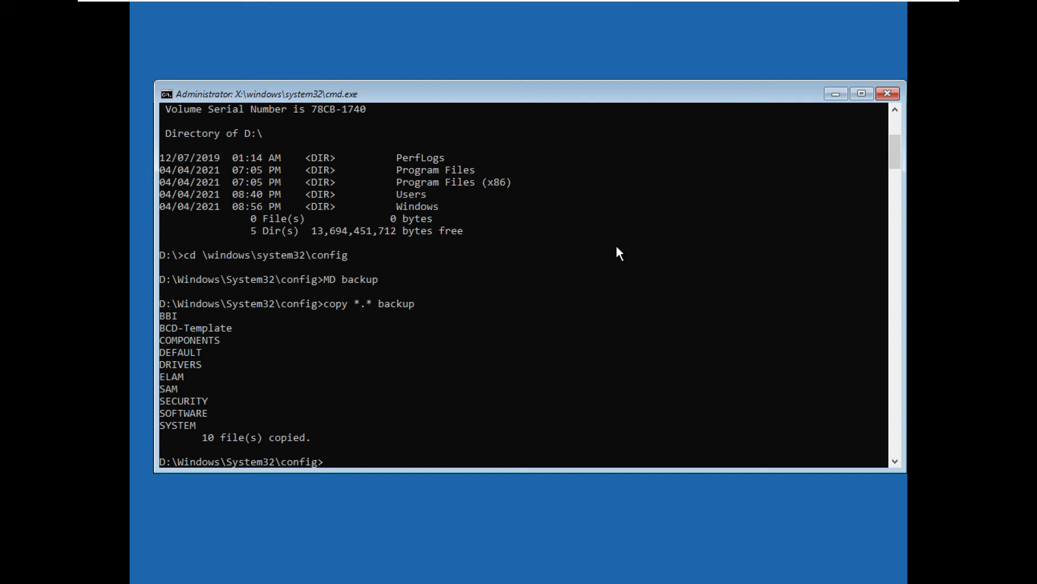
pyautogui.write('cd')
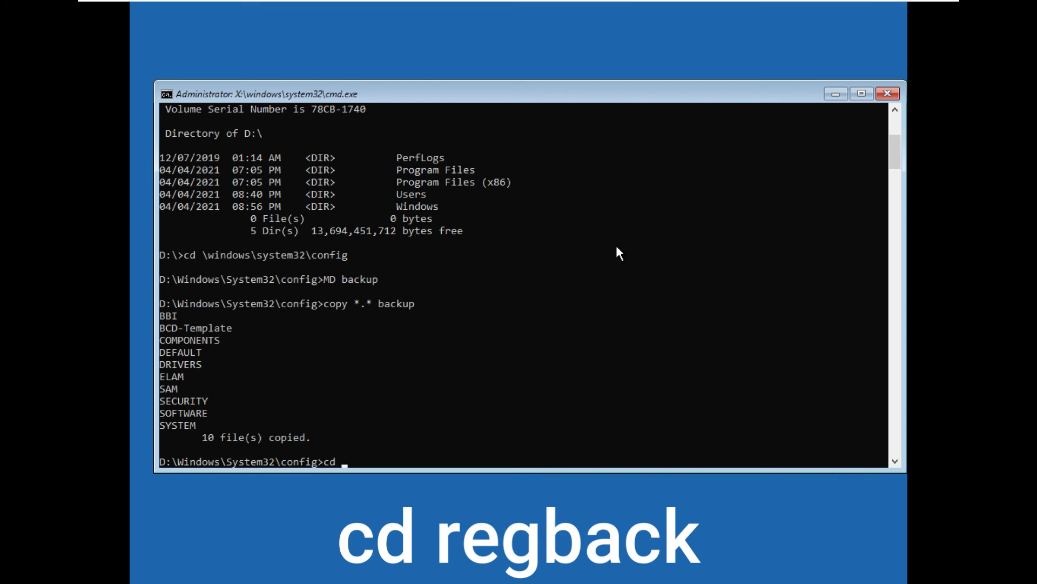
# Step: Enter the RegBack folder and list it, showing no registry files
pyautogui.write('regba')
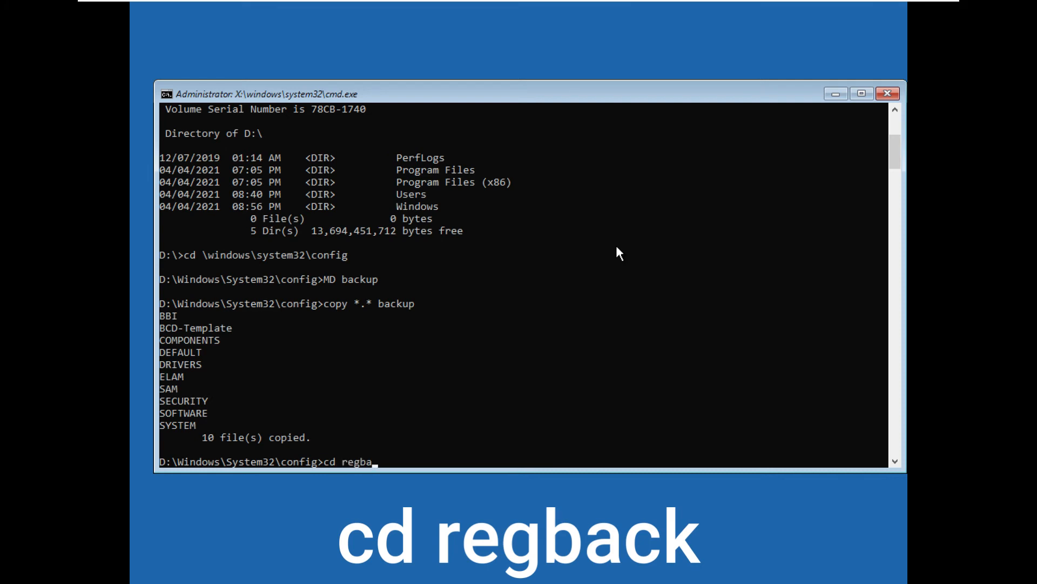
pyautogui.write('ck')
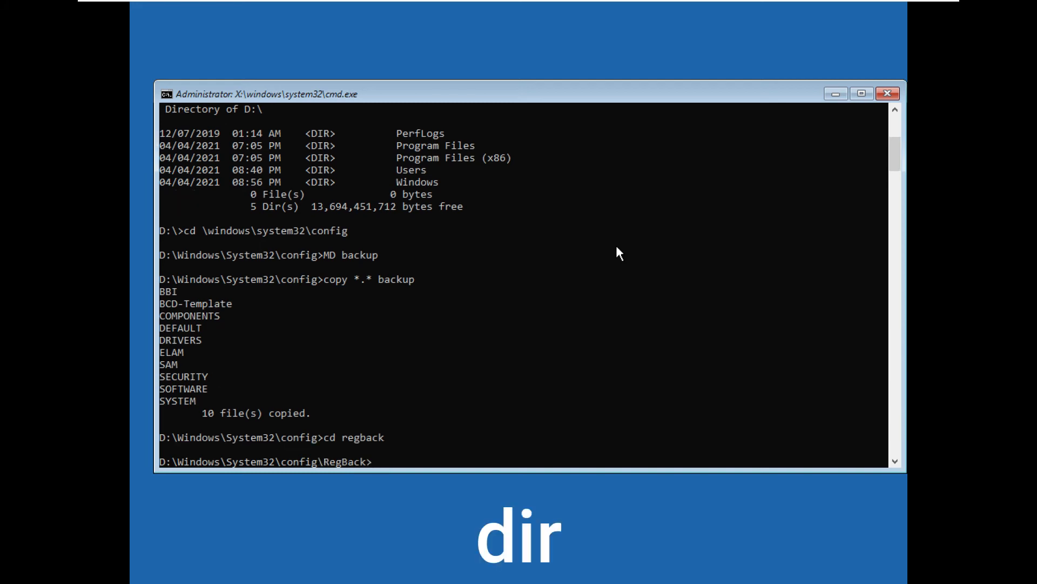
pyautogui.write('dir')
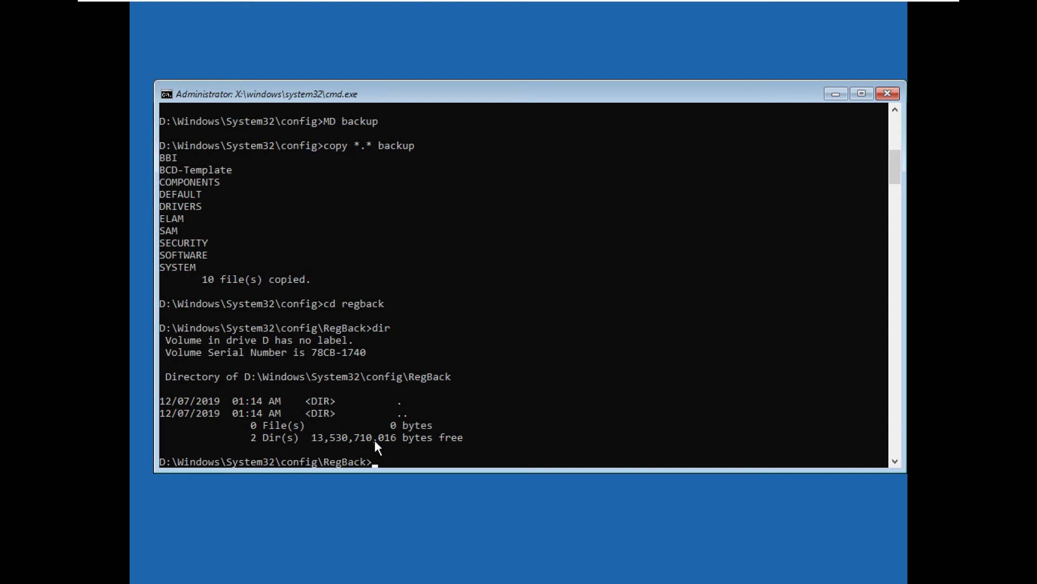
pyautogui.moveTo(311, 447)
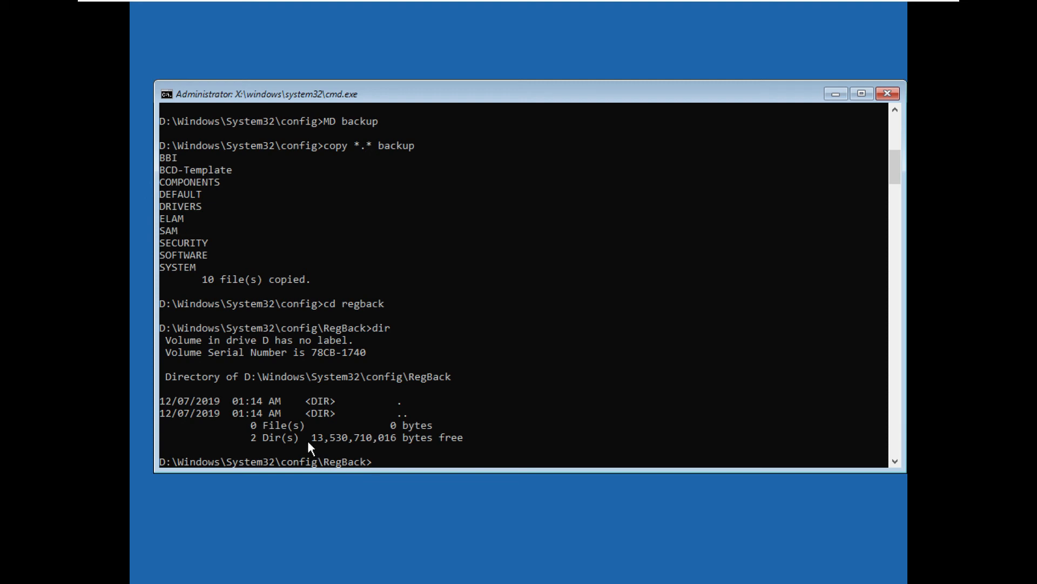
pyautogui.moveTo(393, 443)
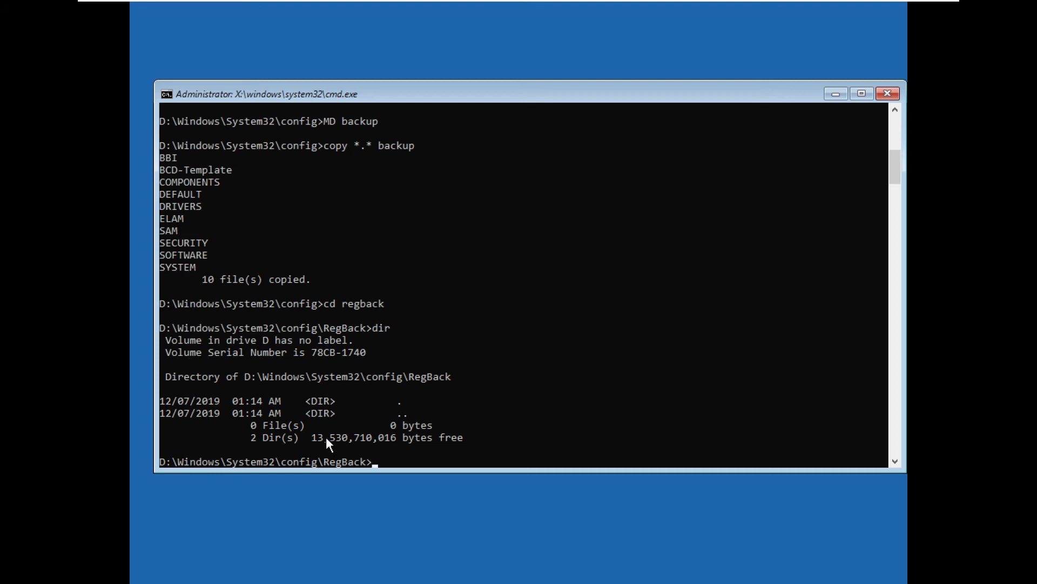
pyautogui.moveTo(389, 454)
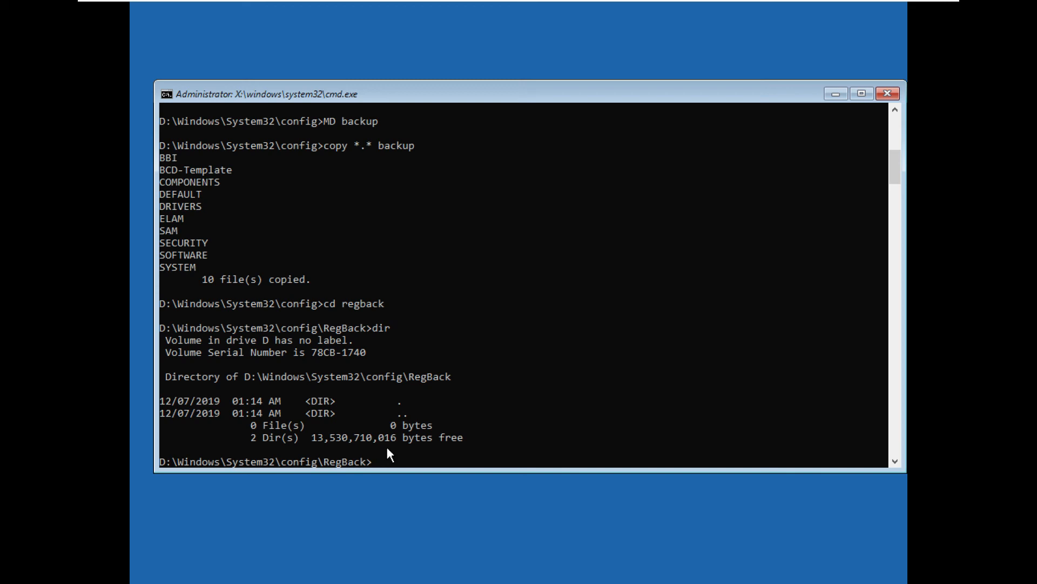
# Step: Try copy *.* .. from RegBack to config, getting 0 files copied
pyautogui.write('copy')
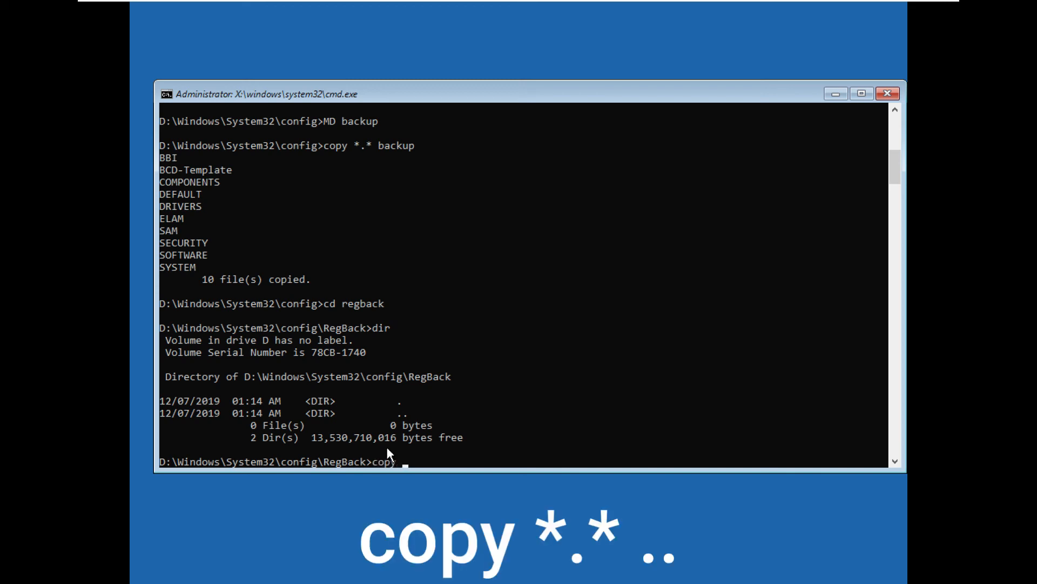
pyautogui.write('*')
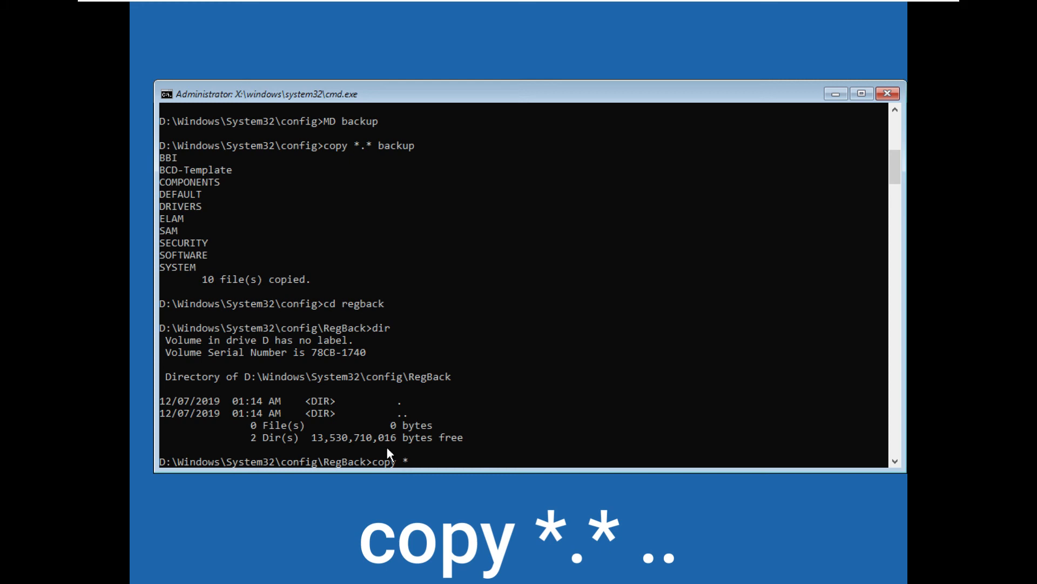
pyautogui.write('.* ..')
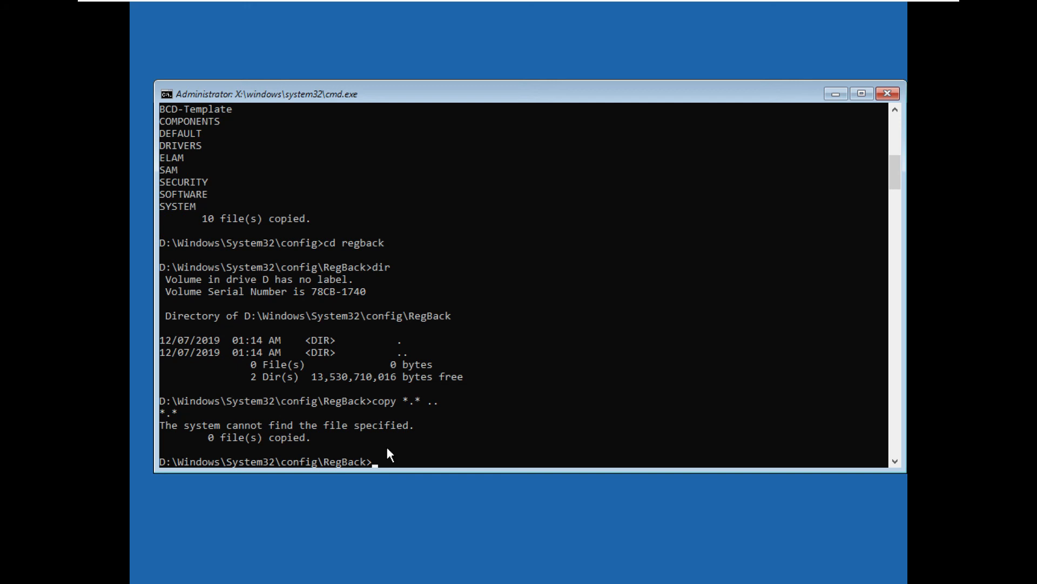
pyautogui.write('A')
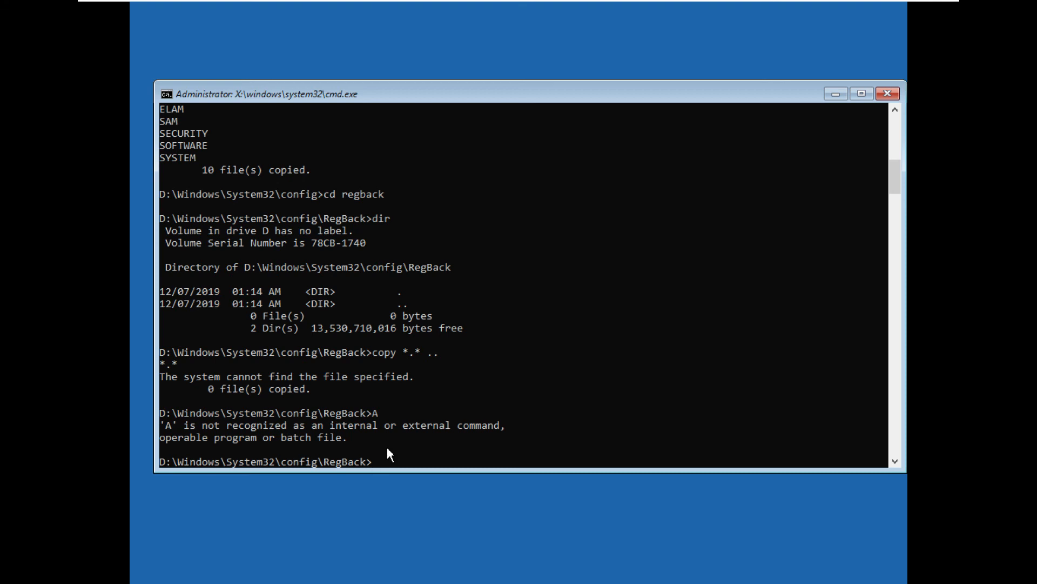
pyautogui.write('EXIT')
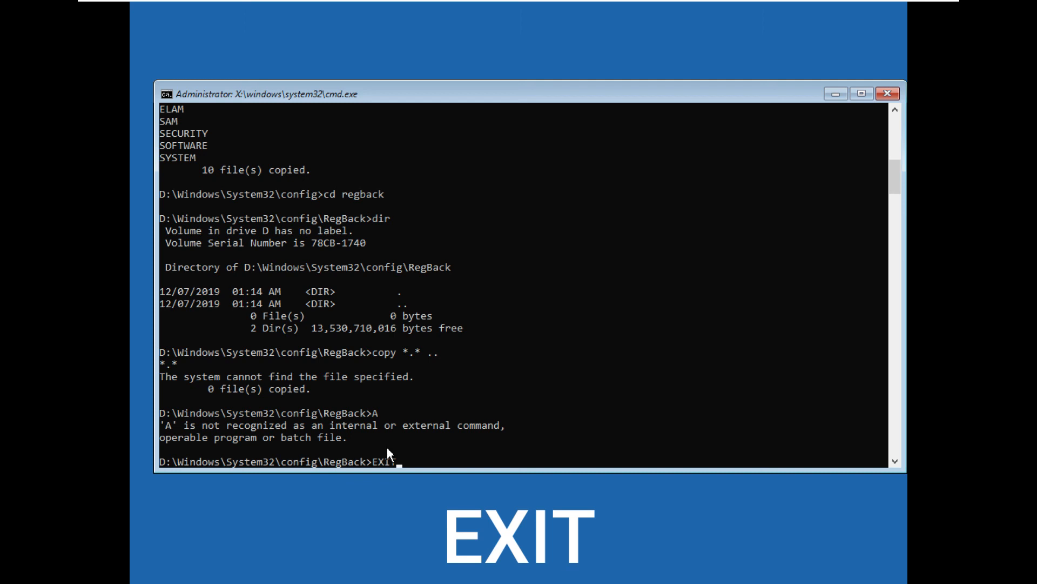
# Step: Exit Command Prompt and choose Continue to boot into Windows 10
pyautogui.press('Enter')
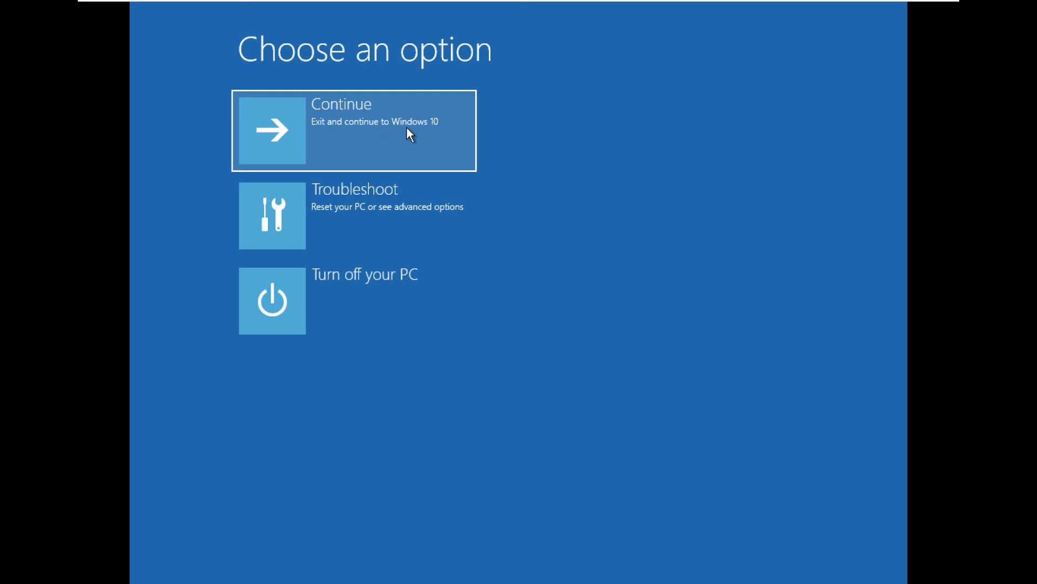
pyautogui.click(353, 130)
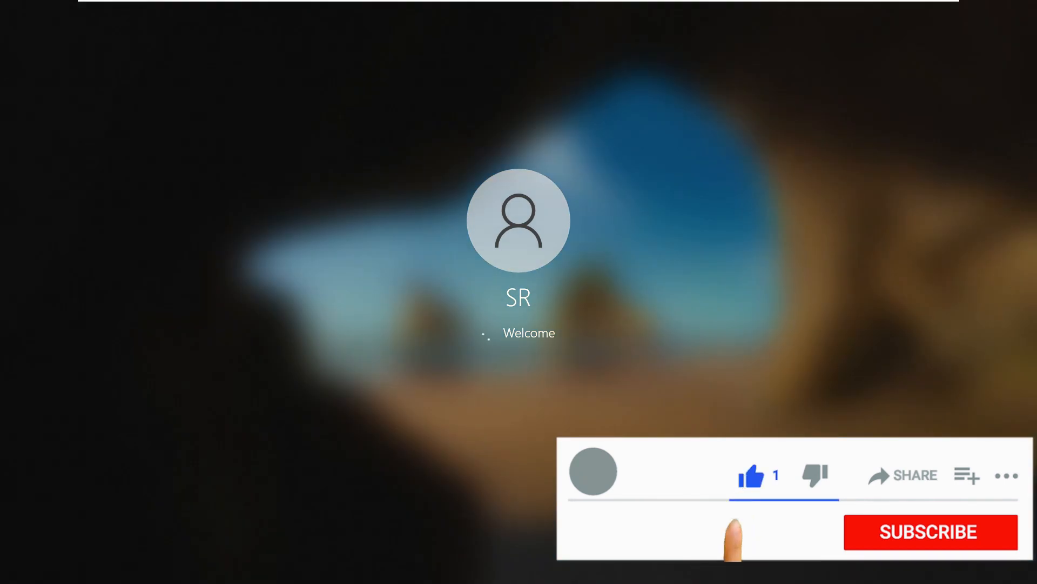
# Step: Let Windows 10 finish signing in and load the desktop
pyautogui.click(930, 531)
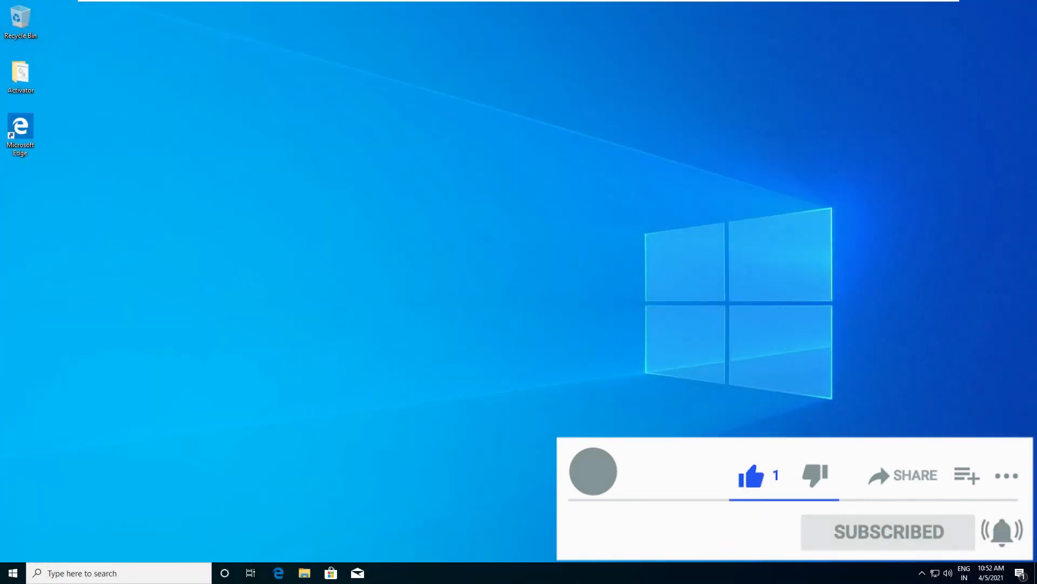
pyautogui.moveTo(422, 167)
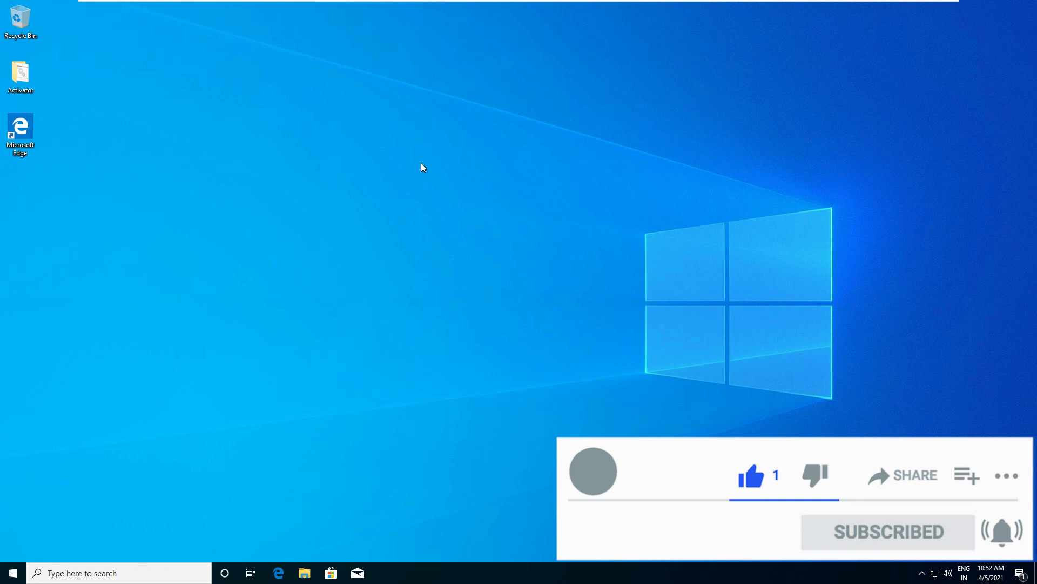